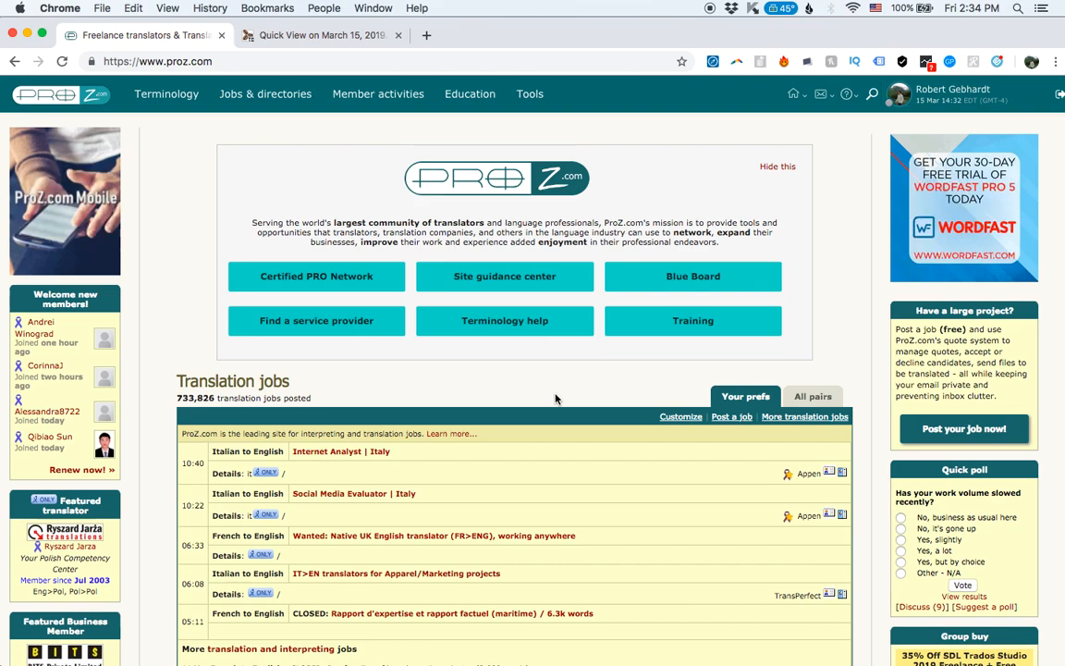
Return to ProZ.com and bring up own profile page from the account menu.
click(315, 37)
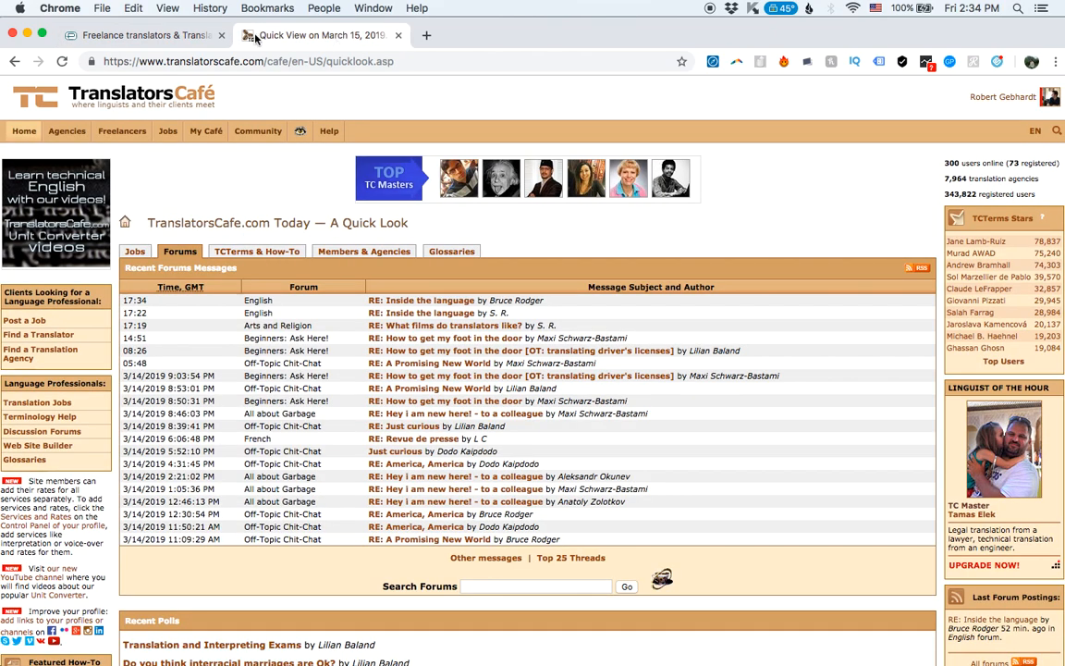
click(139, 37)
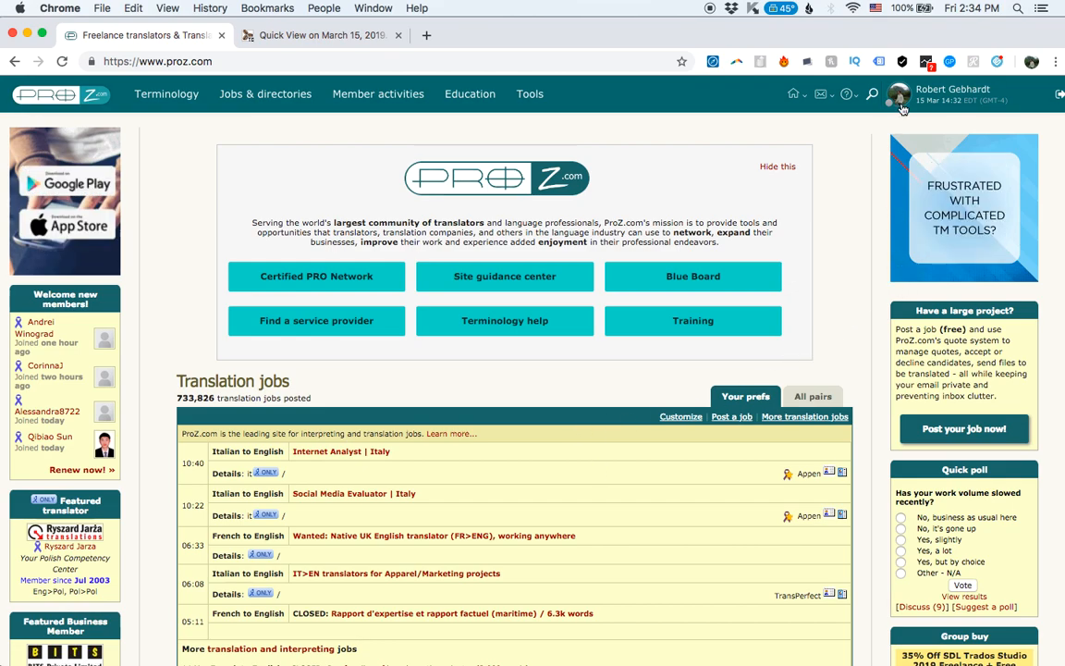
click(903, 96)
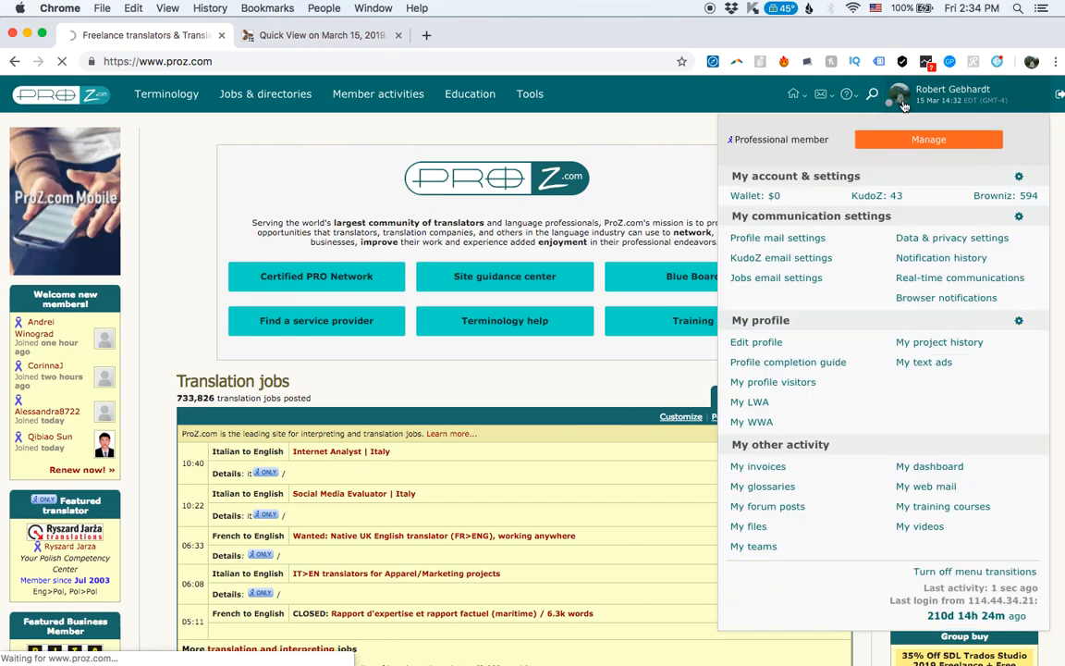
click(754, 342)
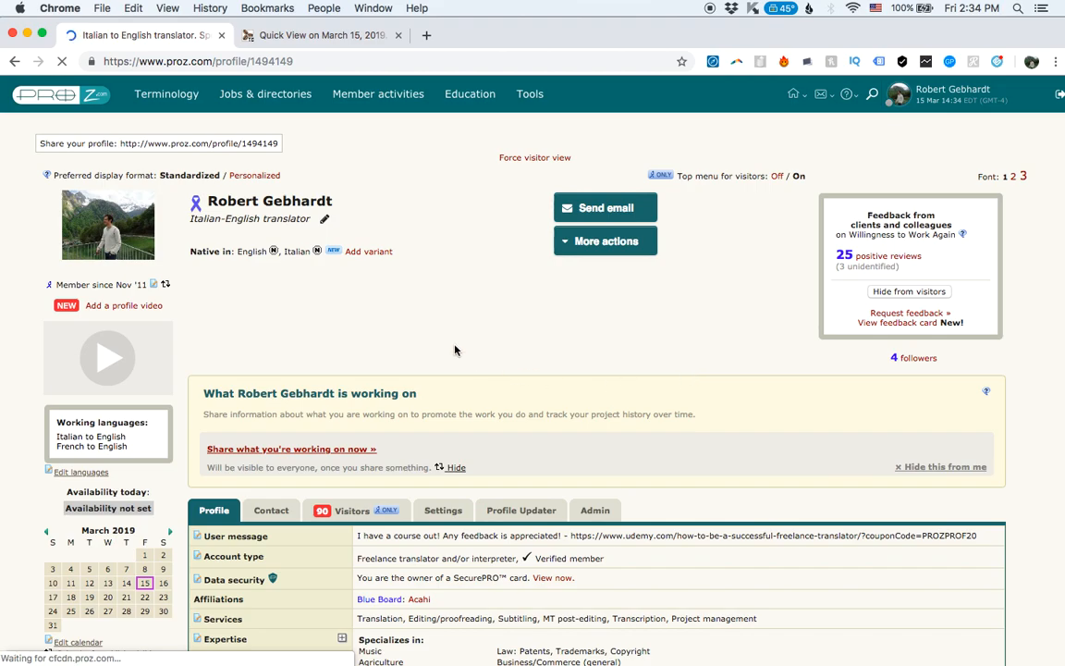
mouse_move(451, 285)
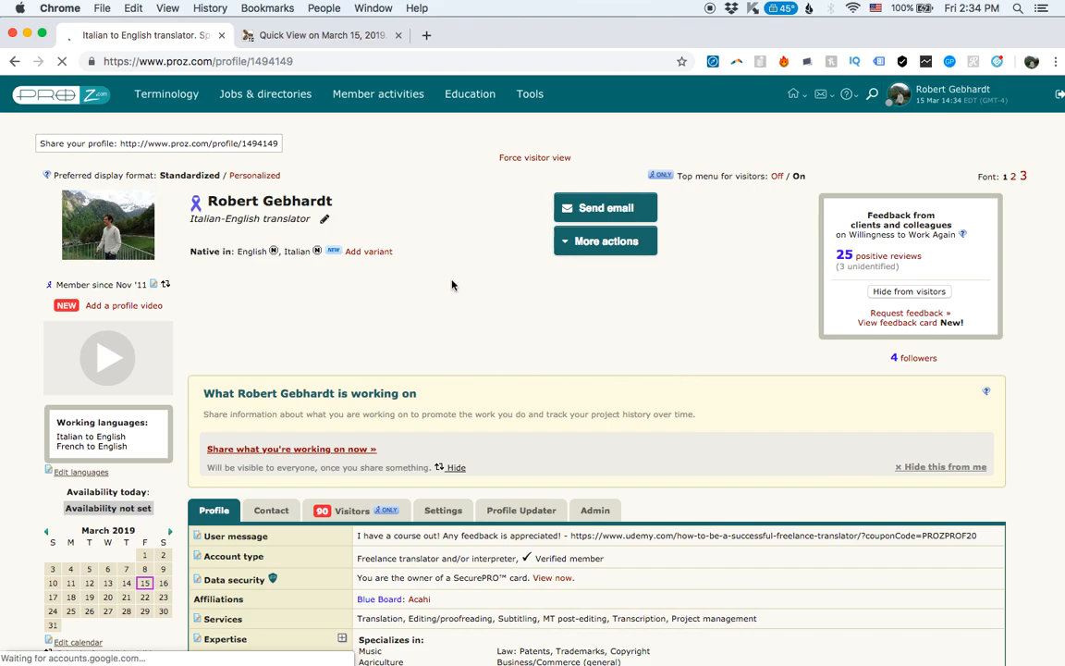
scroll(down, 3)
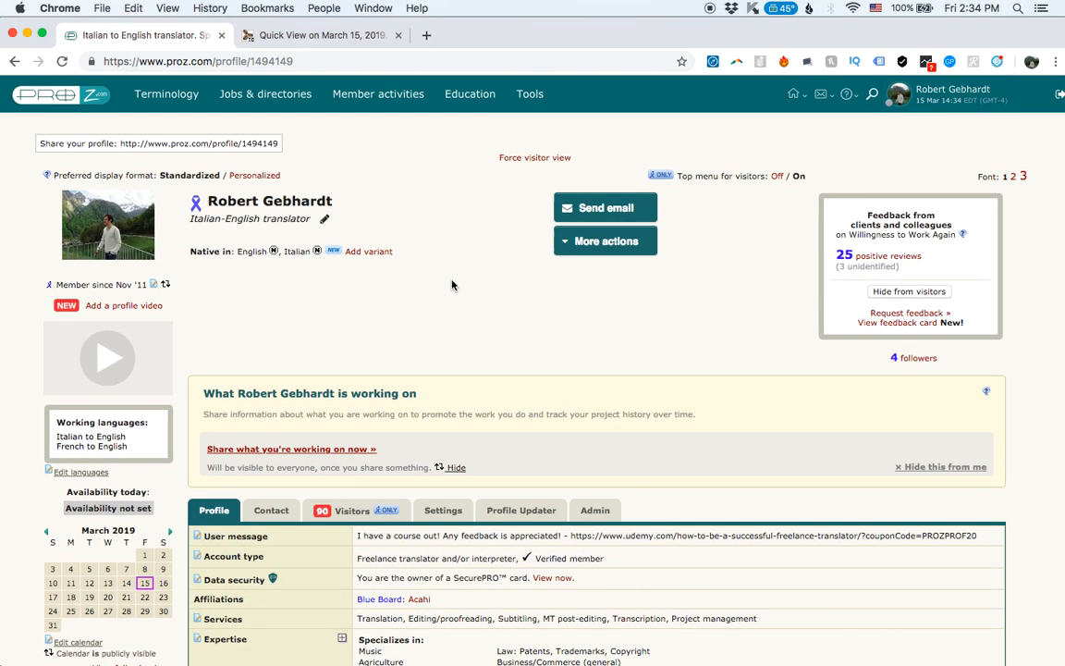
mouse_move(444, 511)
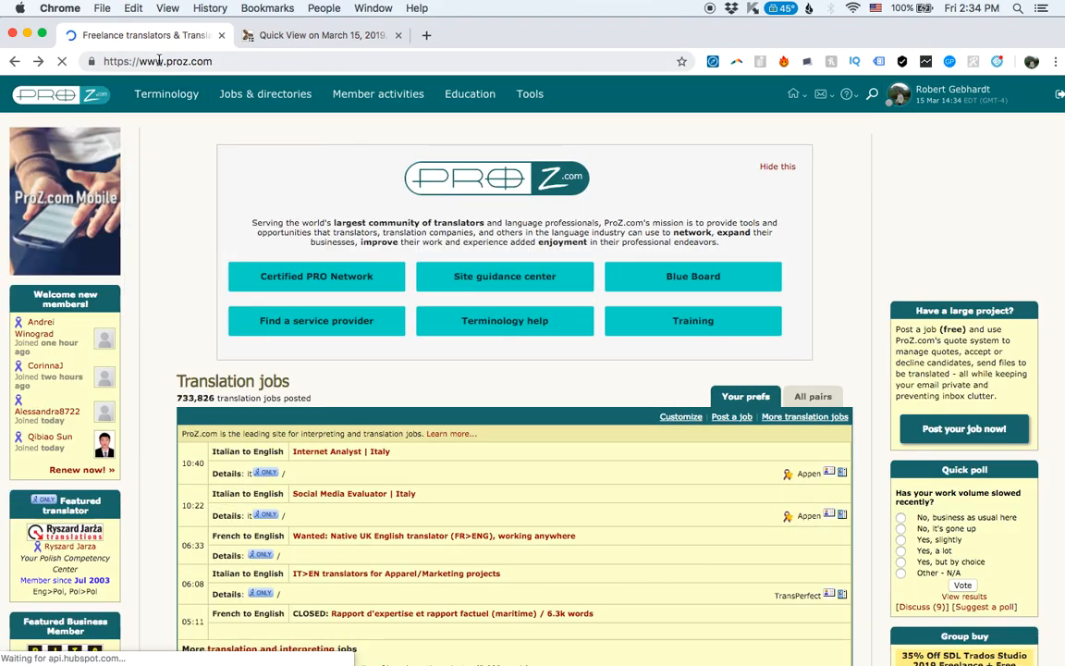
Show the profile's Settings section listing account and notification setting categories.
click(897, 93)
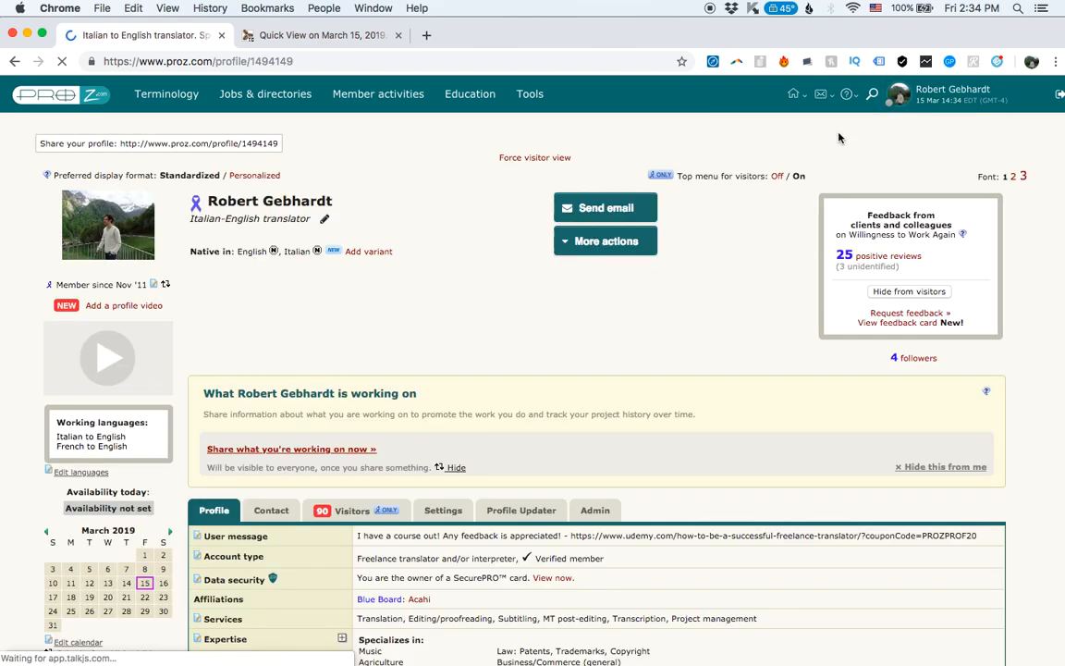
click(444, 510)
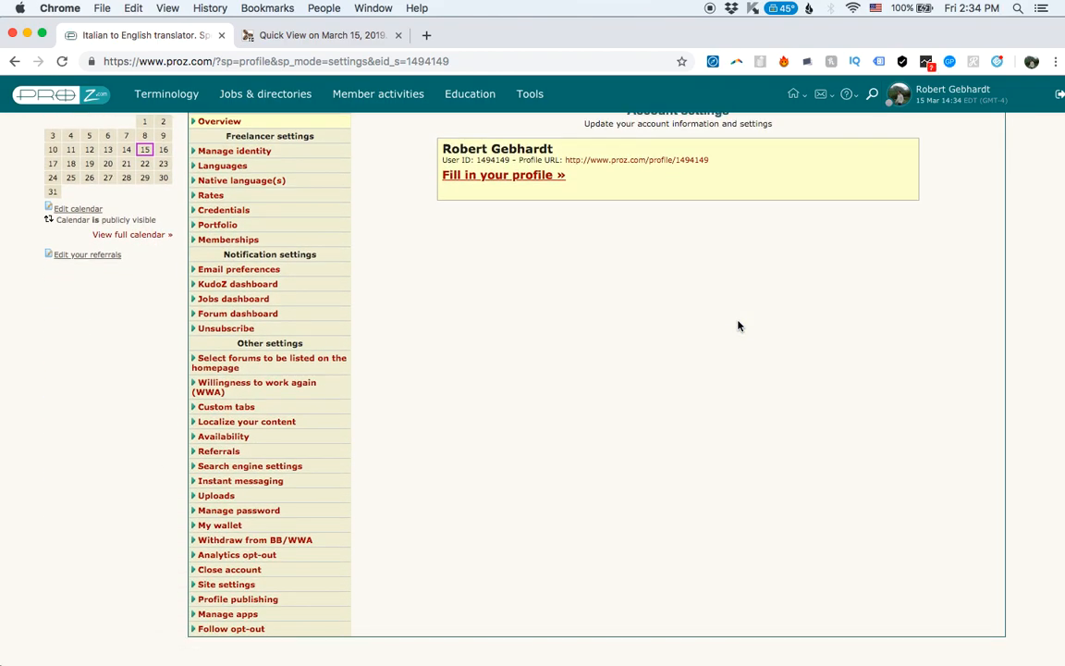
scroll(down, 3)
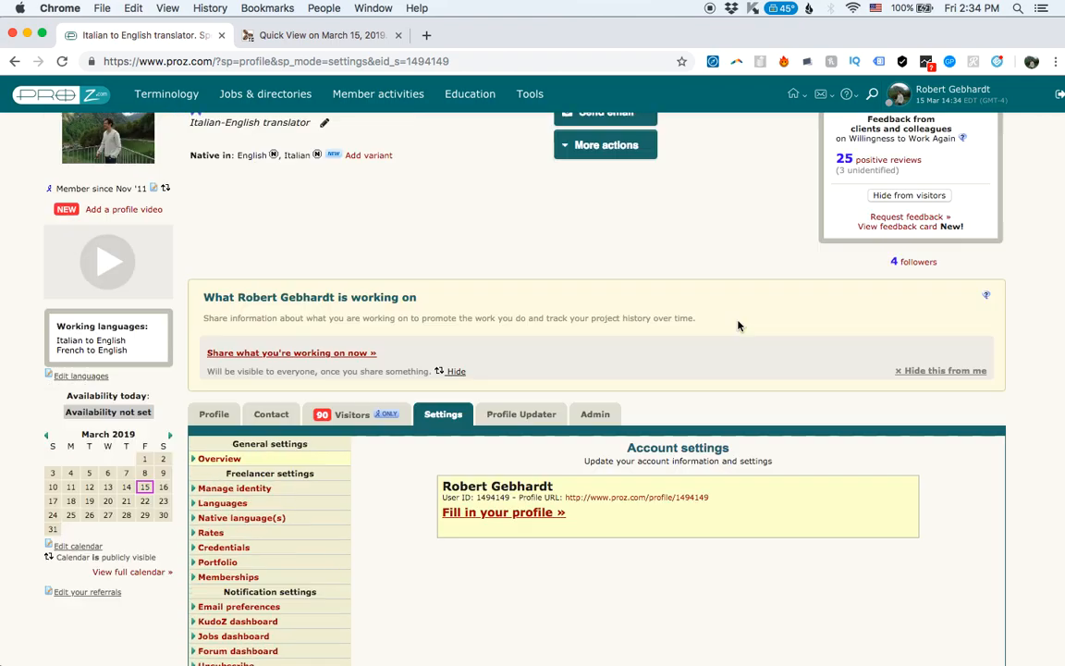
Reach Email Preferences' Job Notifications section, noting preferences moved to the Jobs dashboard.
click(902, 96)
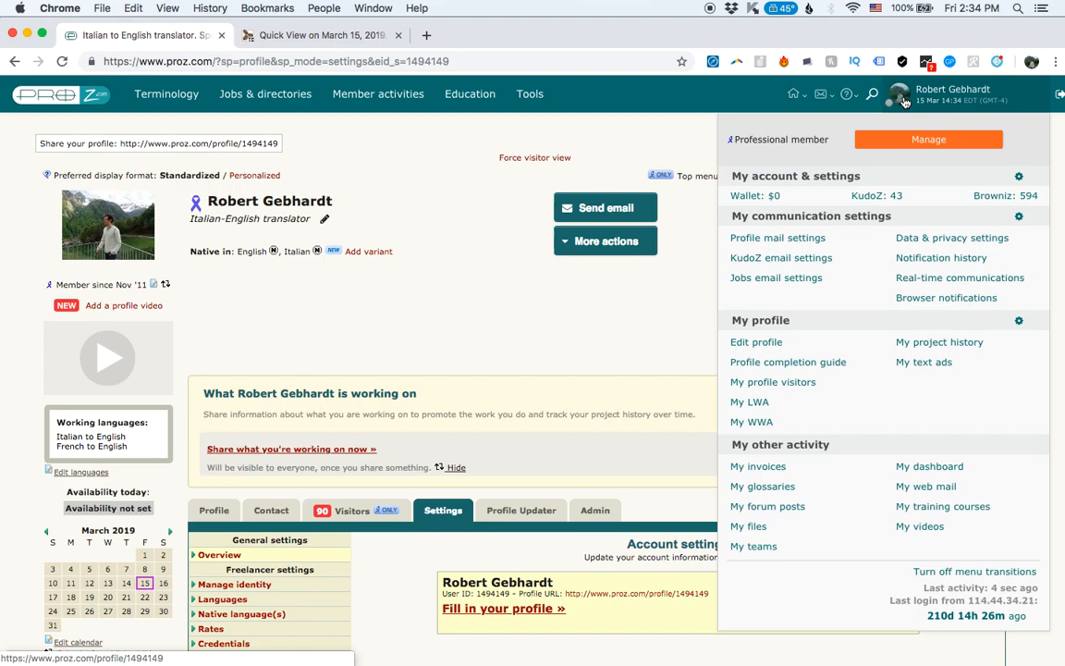
mouse_move(777, 237)
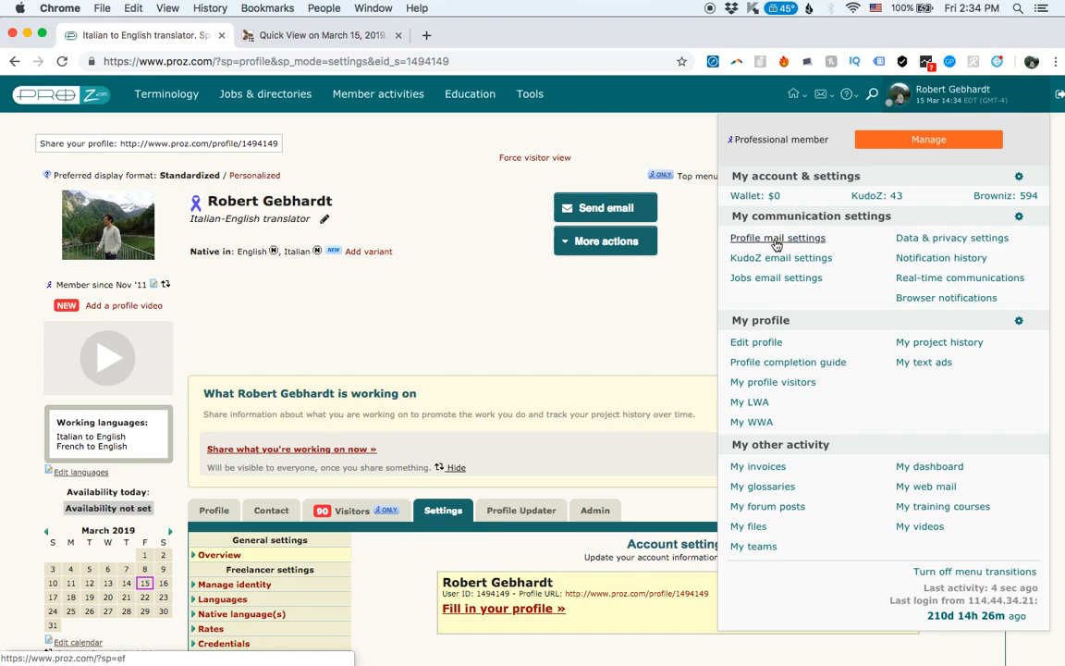
click(777, 236)
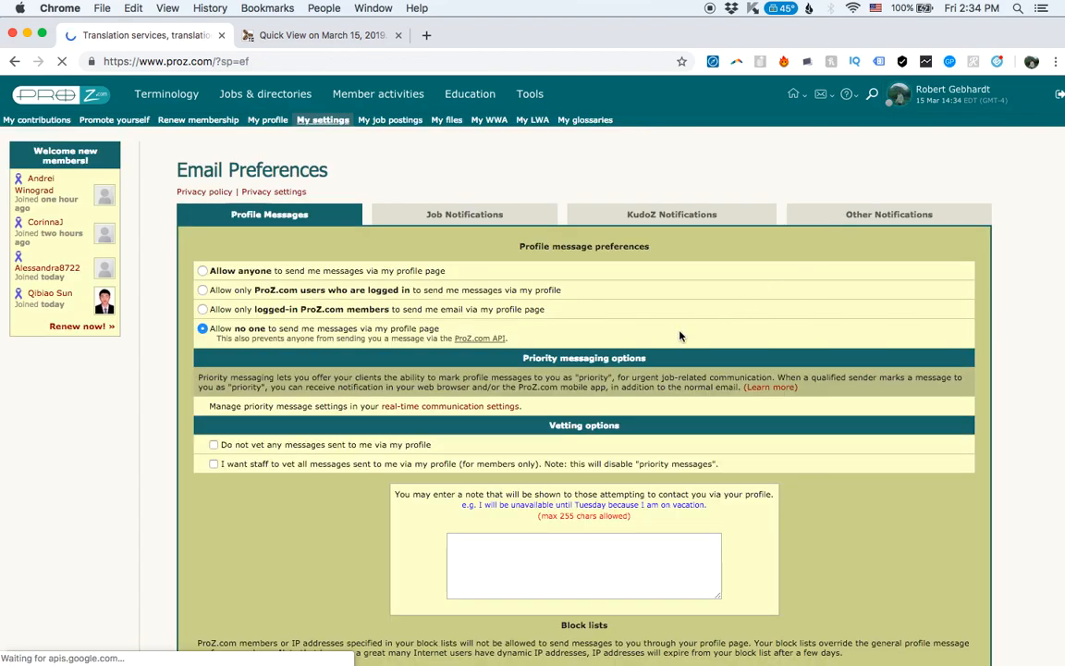
click(464, 214)
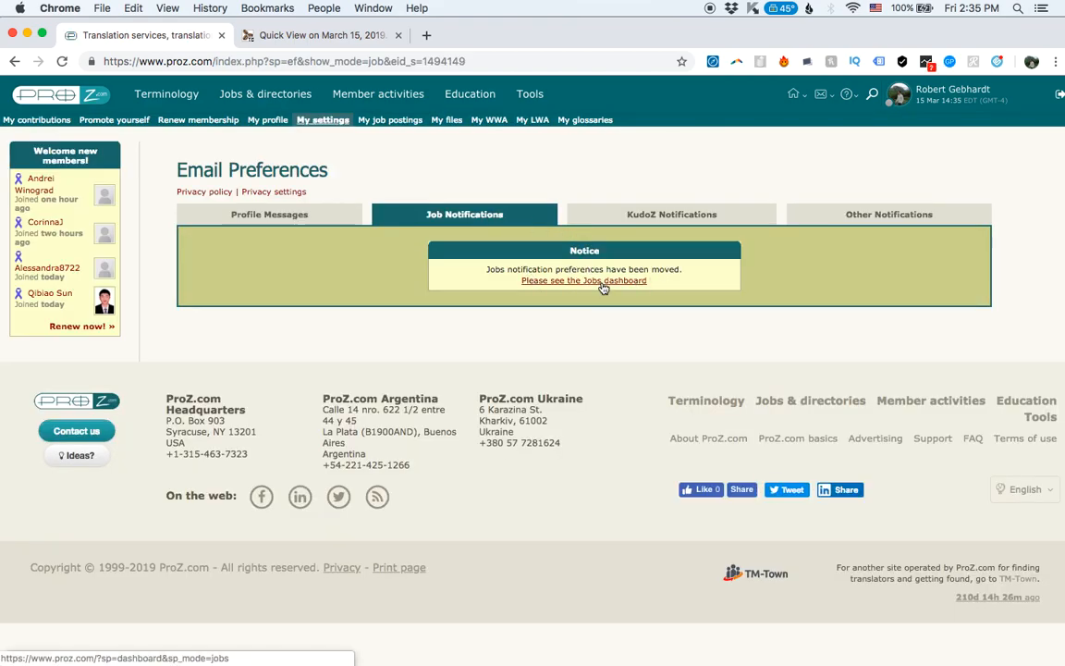
Go to the Jobs Dashboard and review the classic notification settings and language-pair alerts.
click(585, 281)
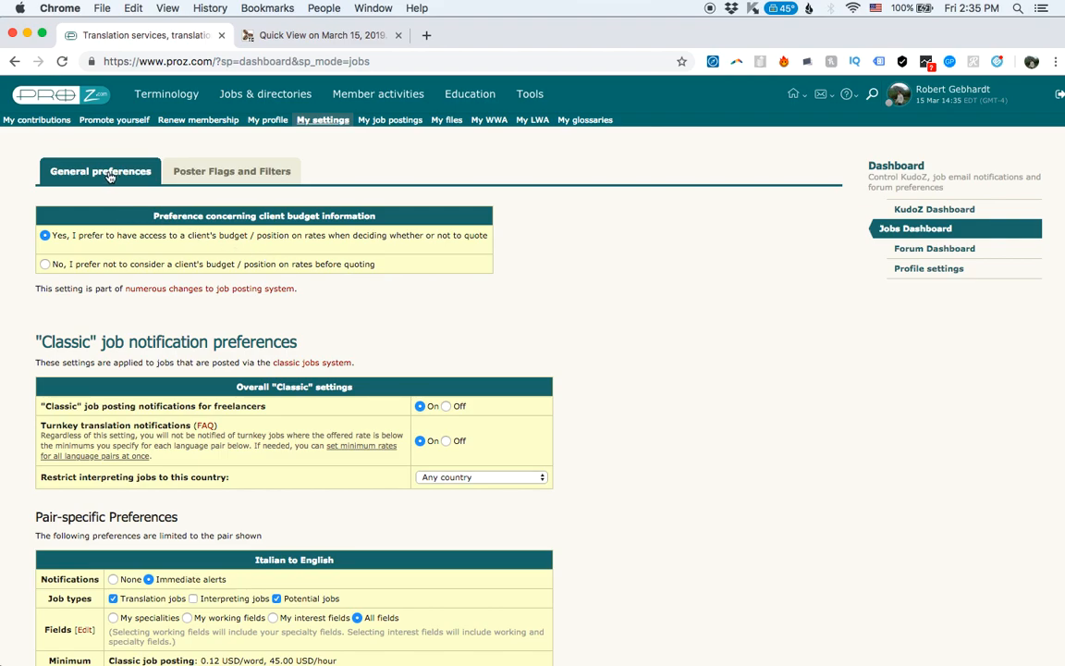
mouse_move(134, 215)
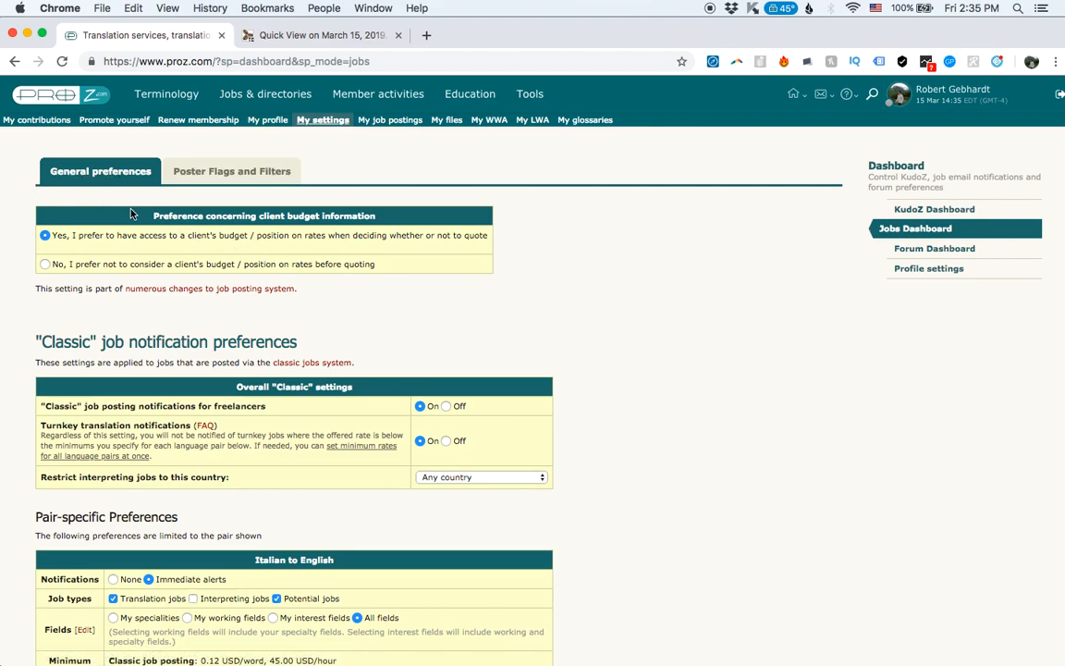
mouse_move(388, 218)
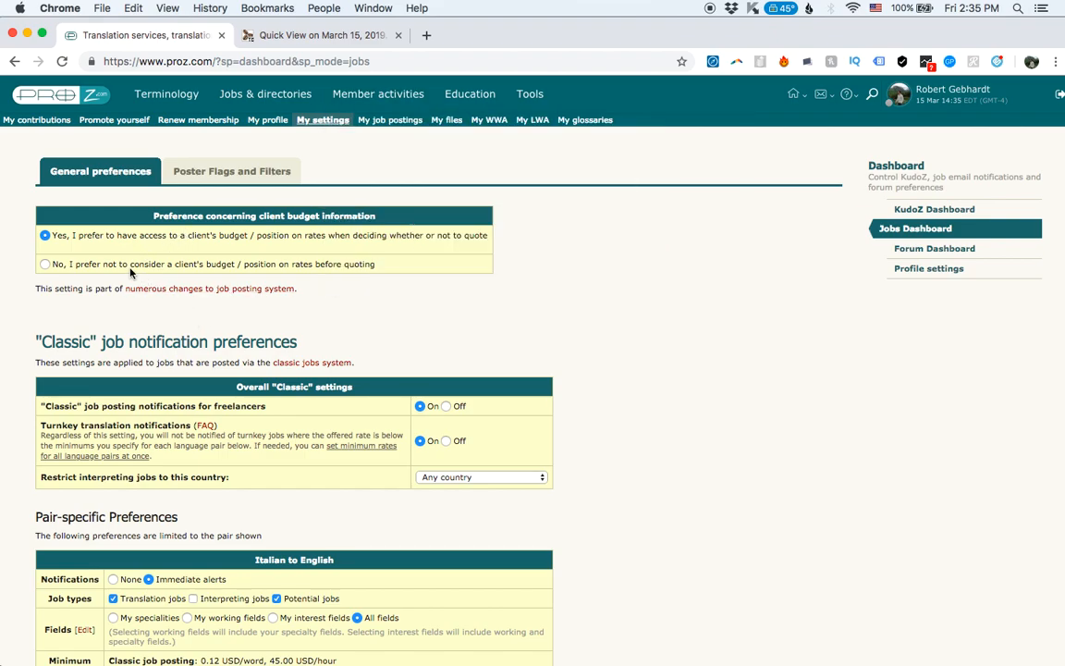
mouse_move(285, 331)
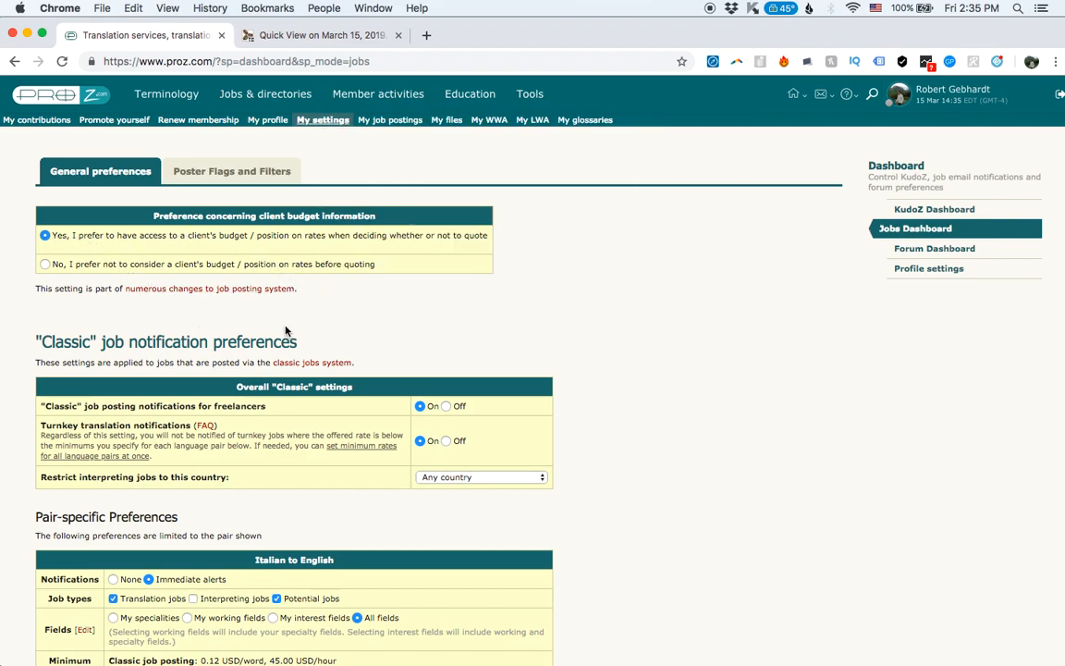
click(899, 96)
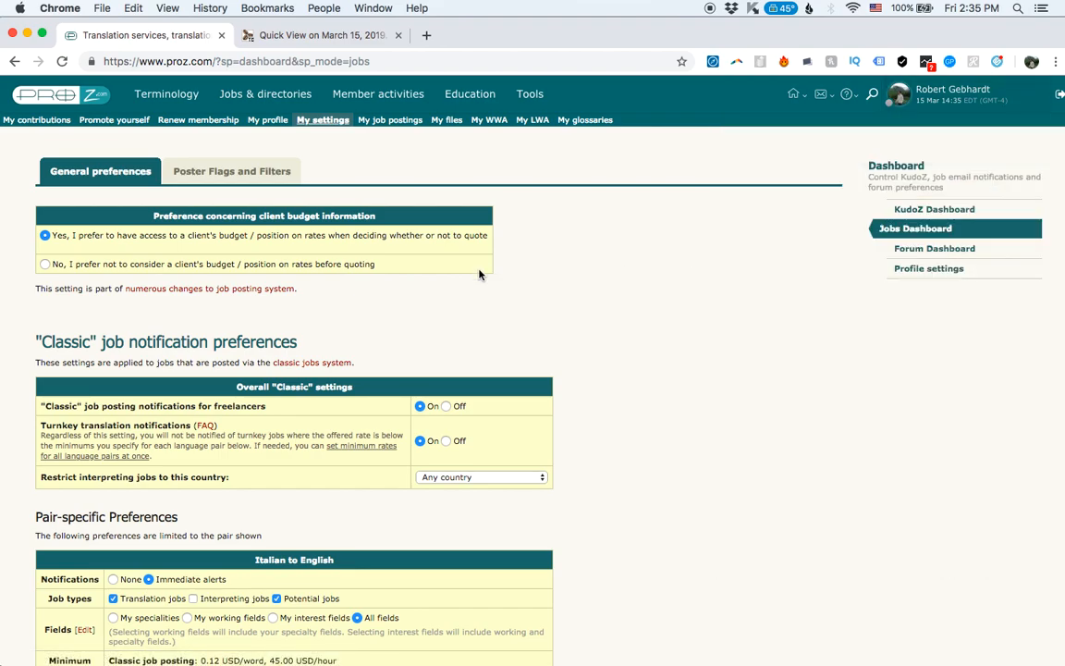
mouse_move(85, 255)
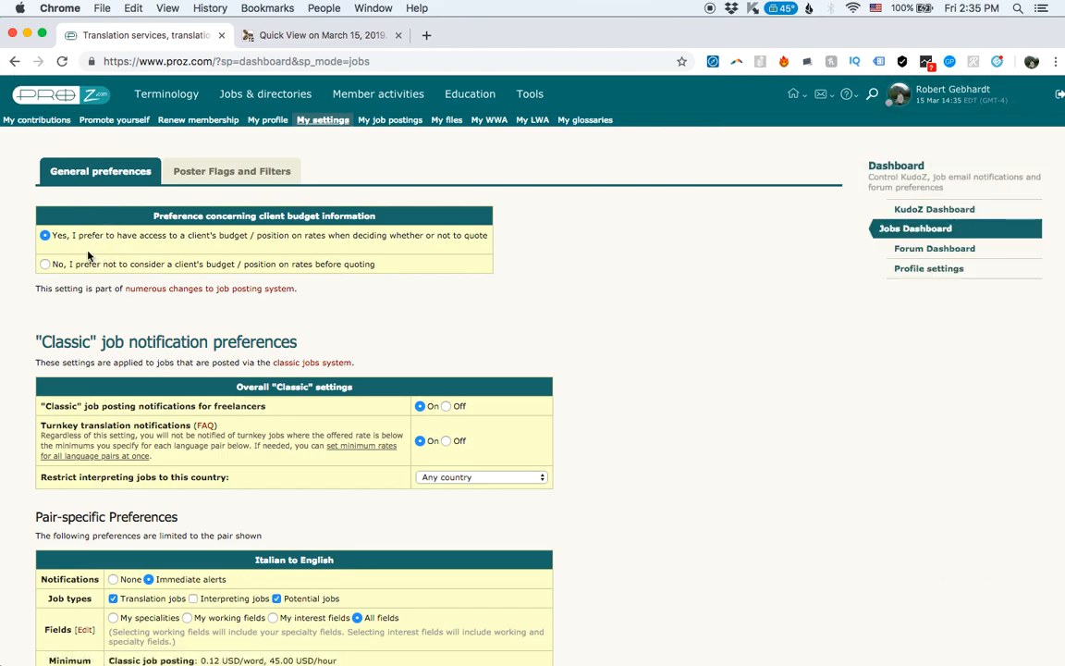
mouse_move(82, 244)
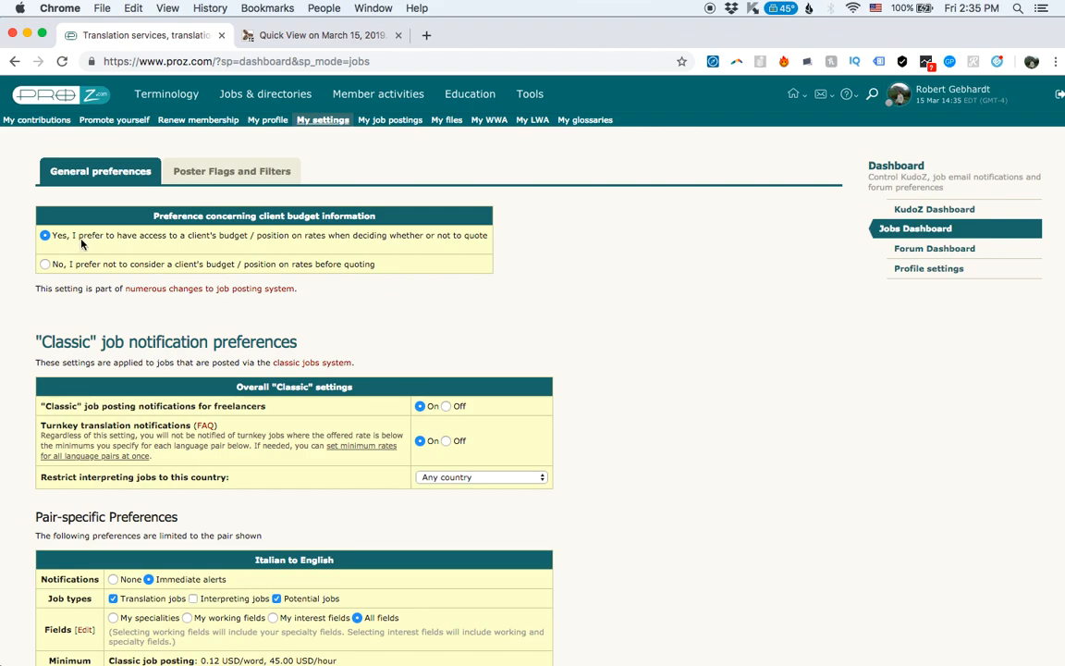
mouse_move(92, 238)
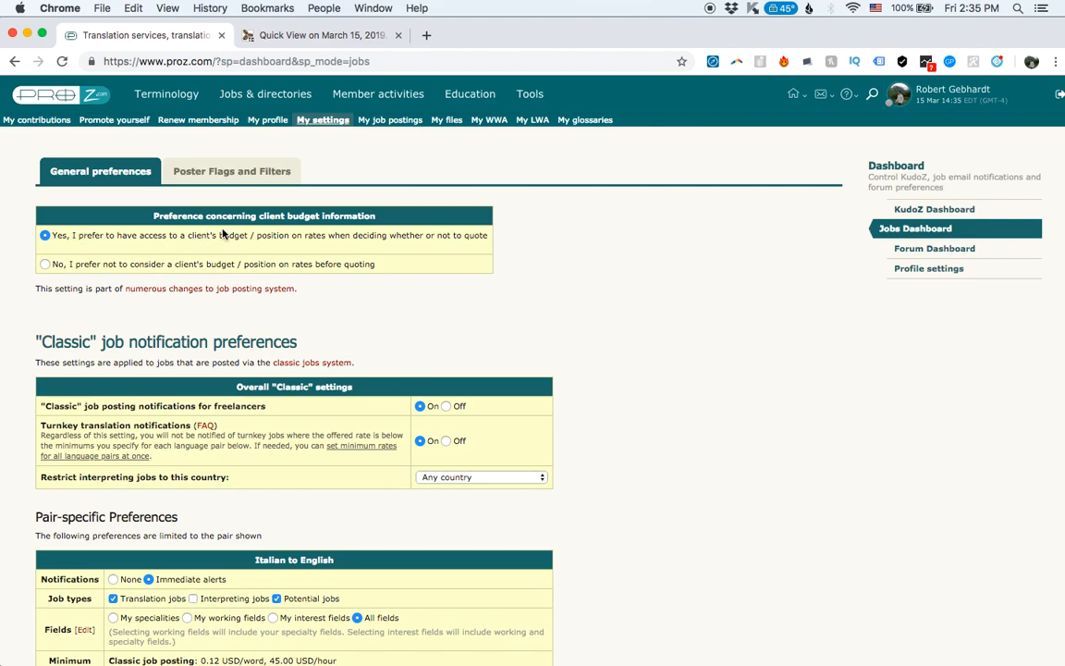
scroll(down, 3)
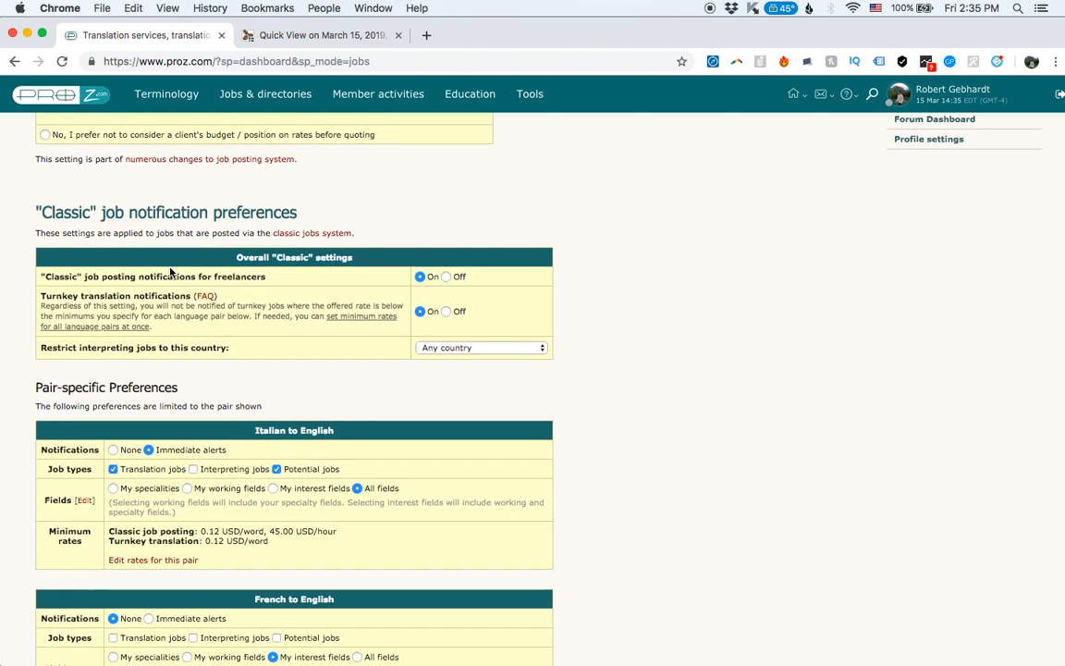
scroll(down, 3)
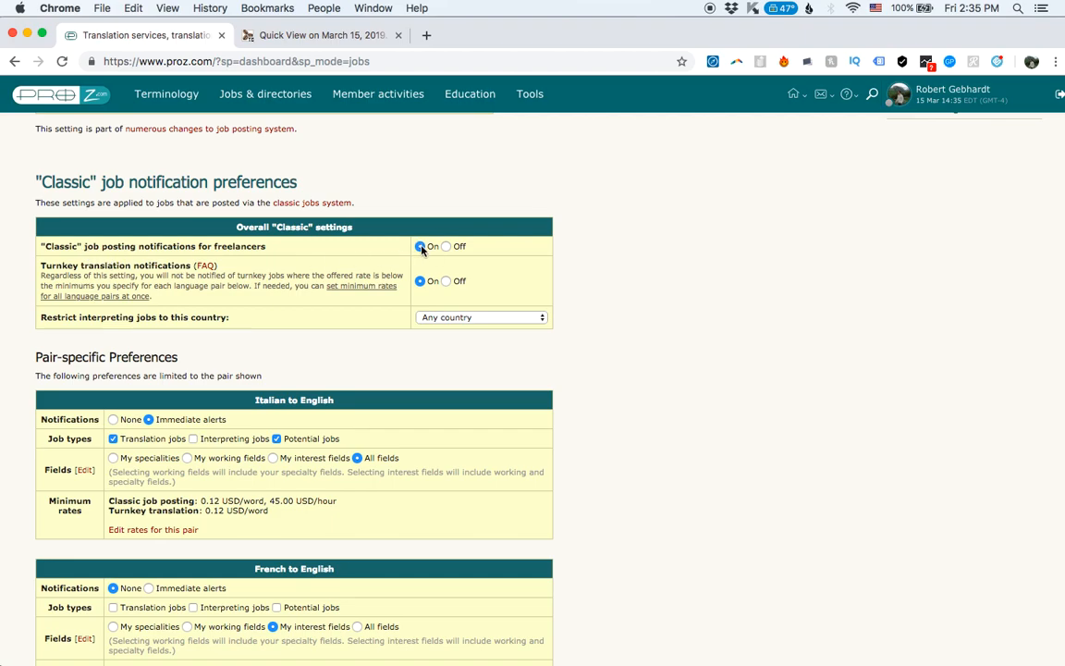
mouse_move(455, 324)
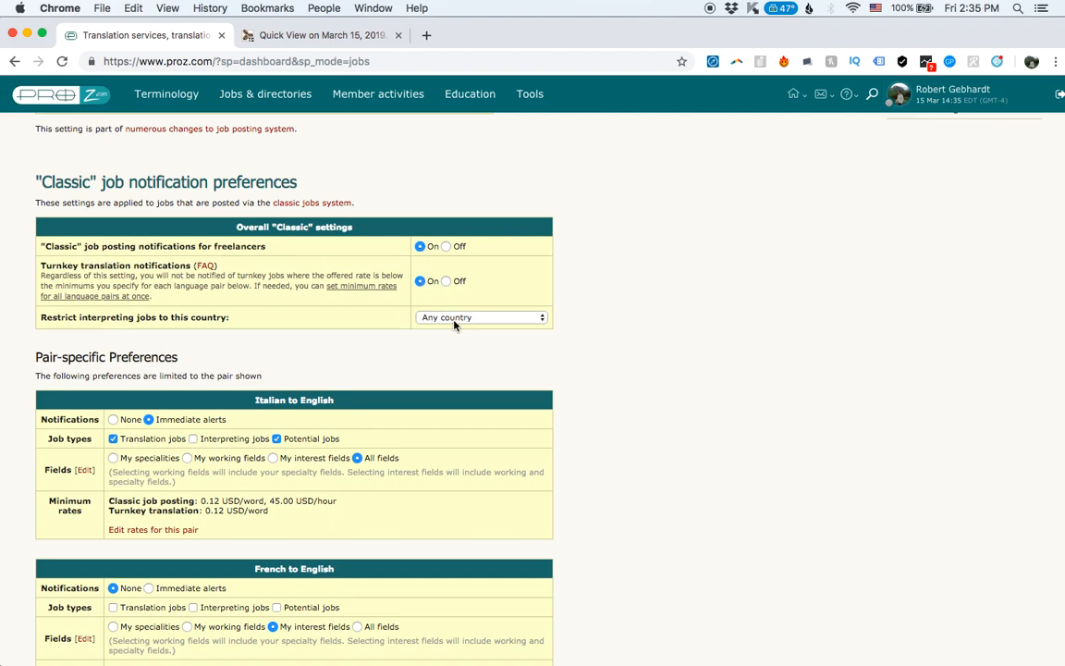
scroll(down, 3)
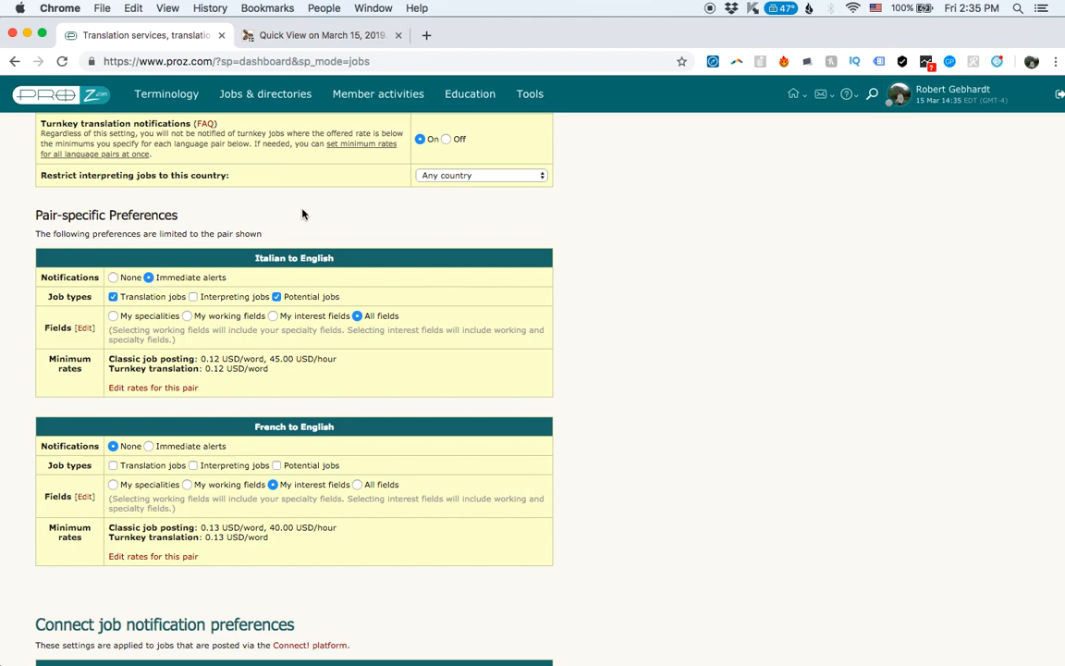
Review the Italian/French to English pair alerts, Connect notifications and shared options.
scroll(down, 3)
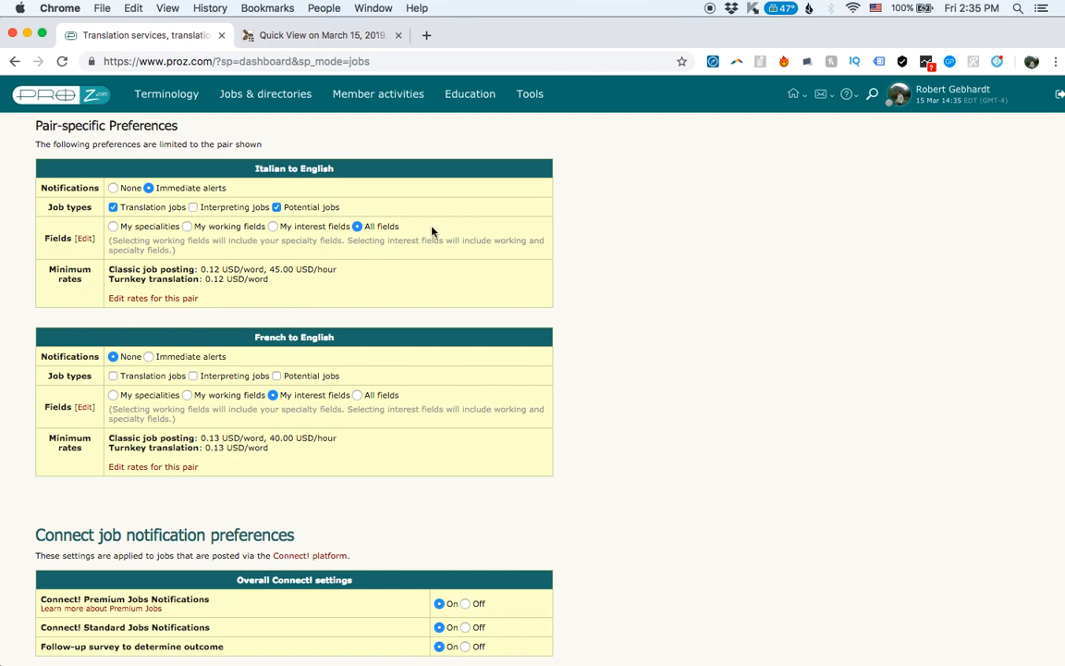
mouse_move(389, 240)
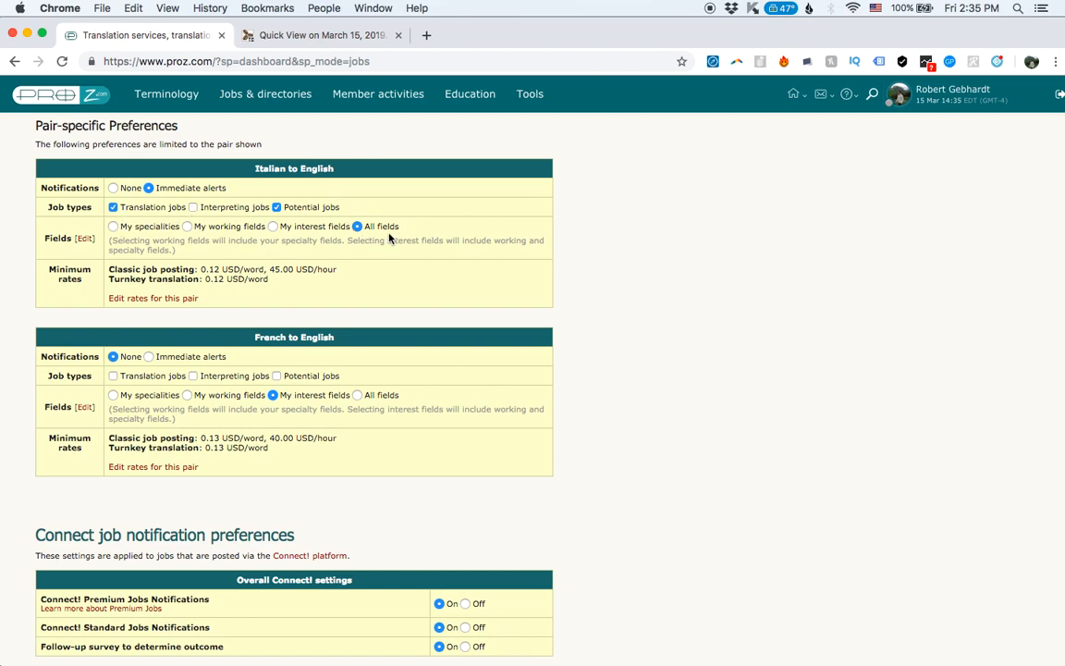
mouse_move(312, 314)
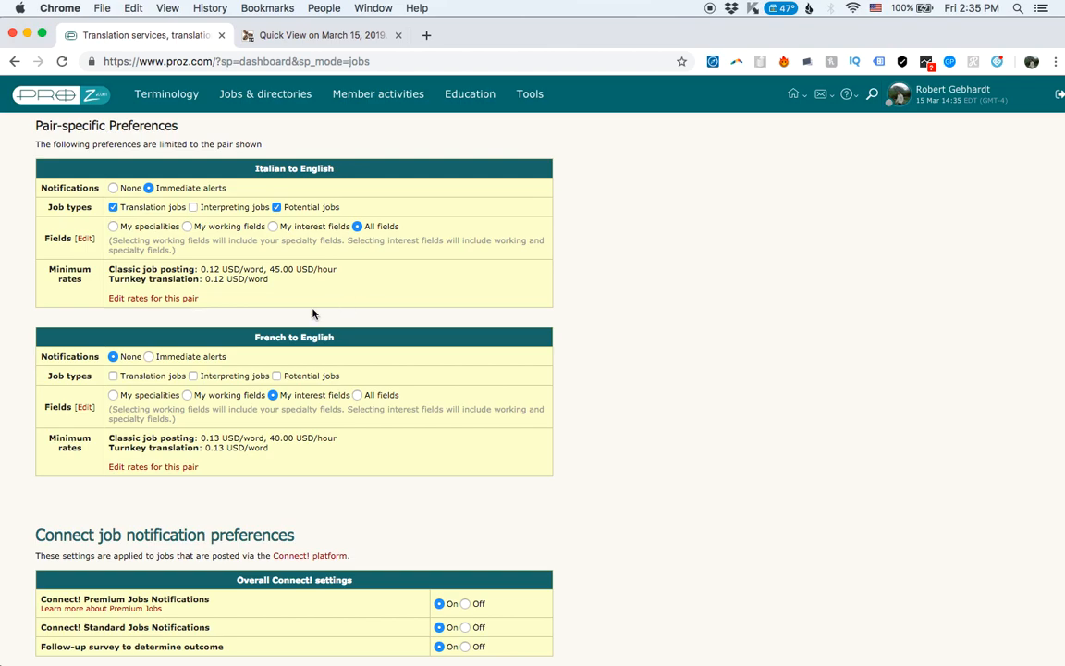
scroll(down, 3)
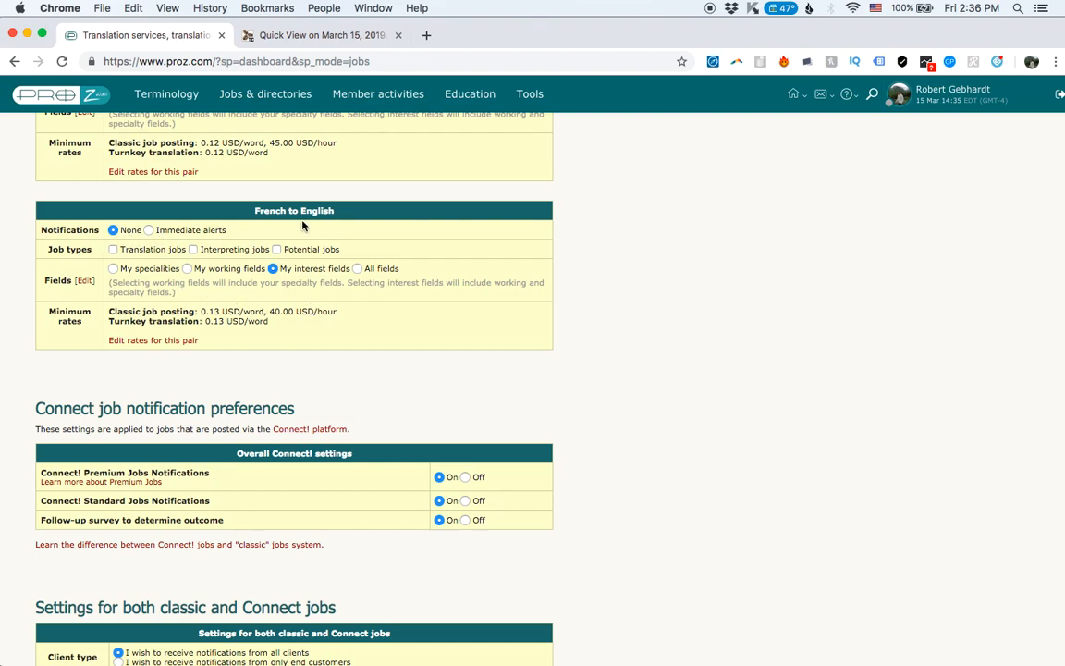
scroll(down, 3)
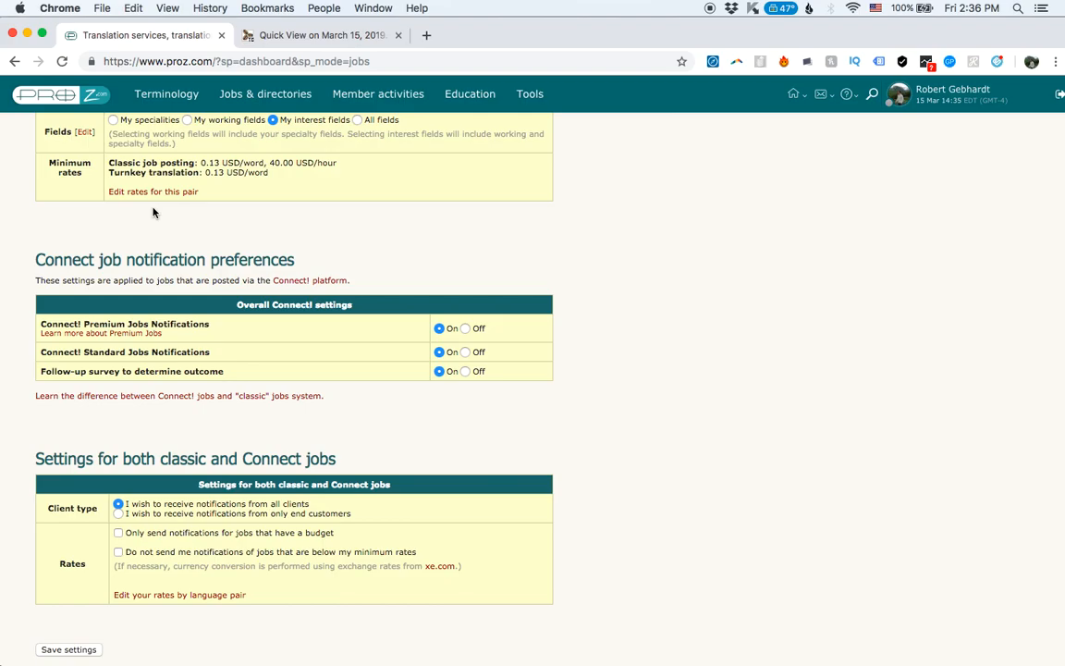
scroll(down, 3)
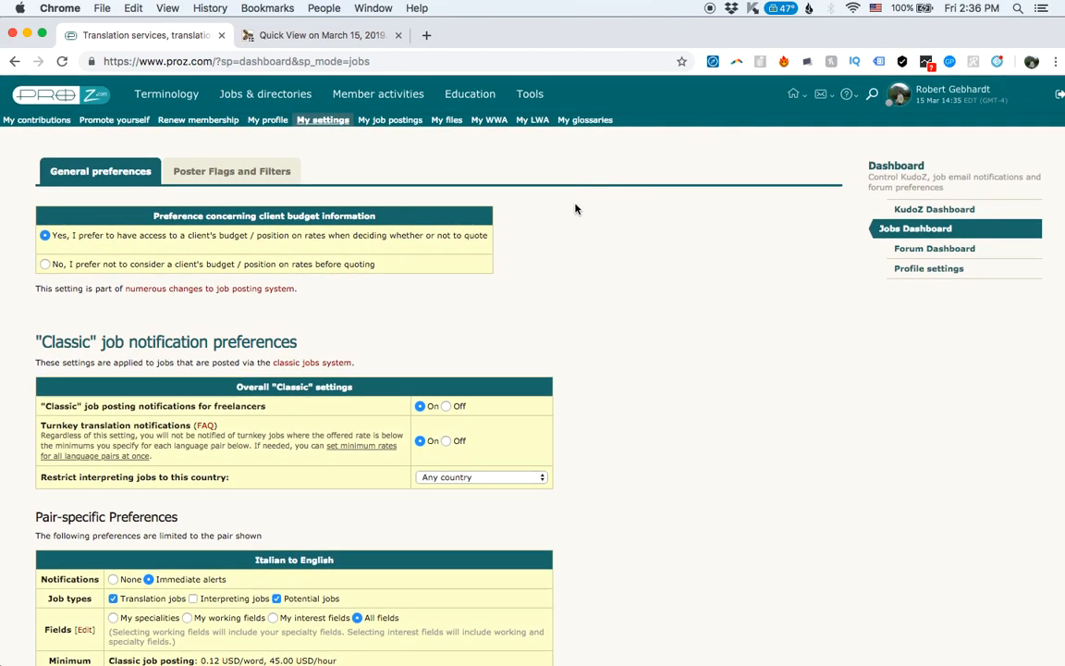
mouse_move(529, 288)
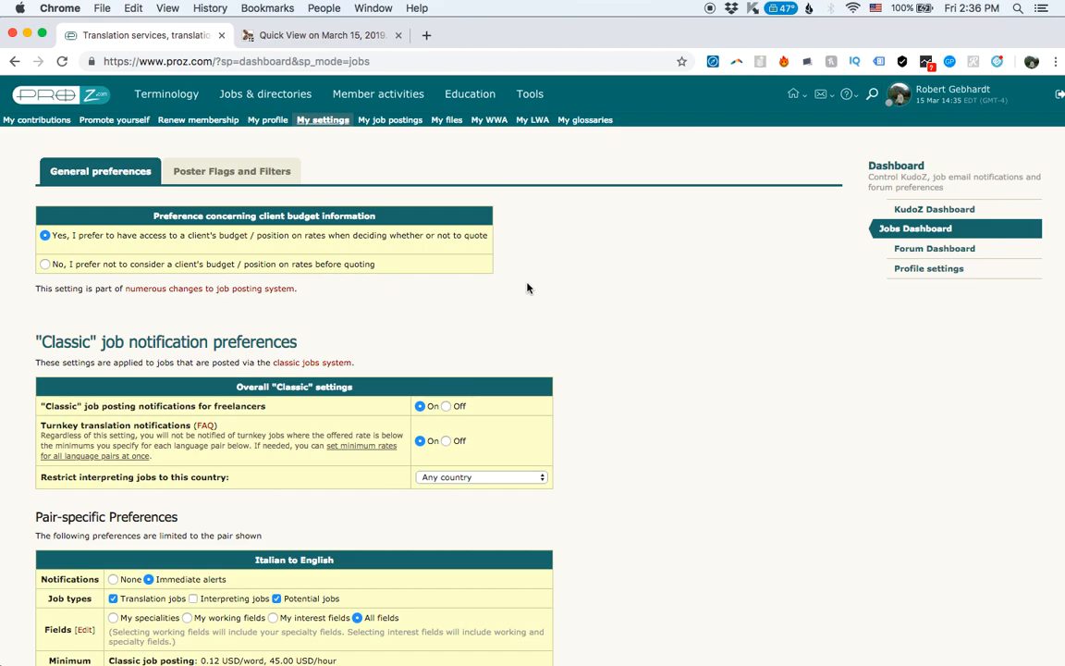
Browse the 22 jobs matching my language pairs and fields, then switch to TranslatorsCafé.
click(266, 92)
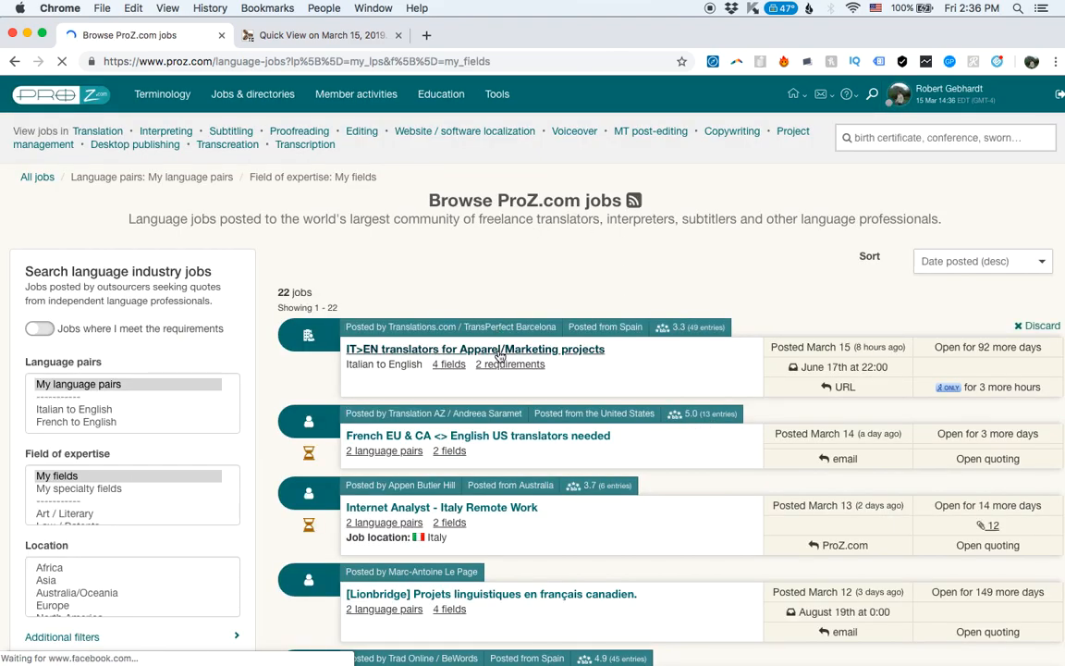
scroll(down, 3)
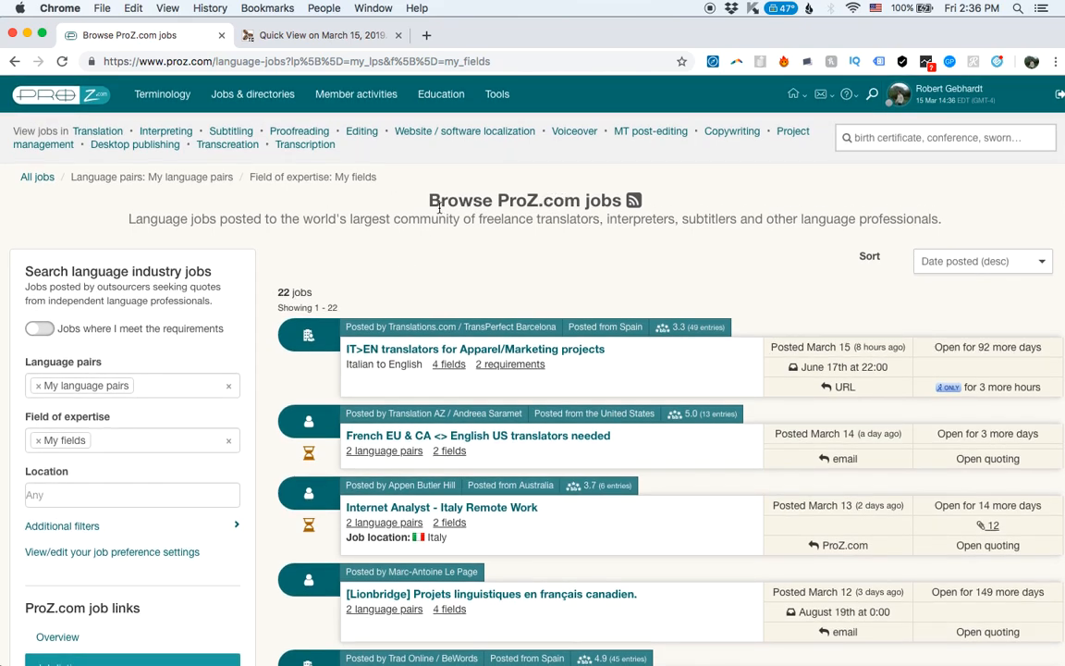
mouse_move(423, 219)
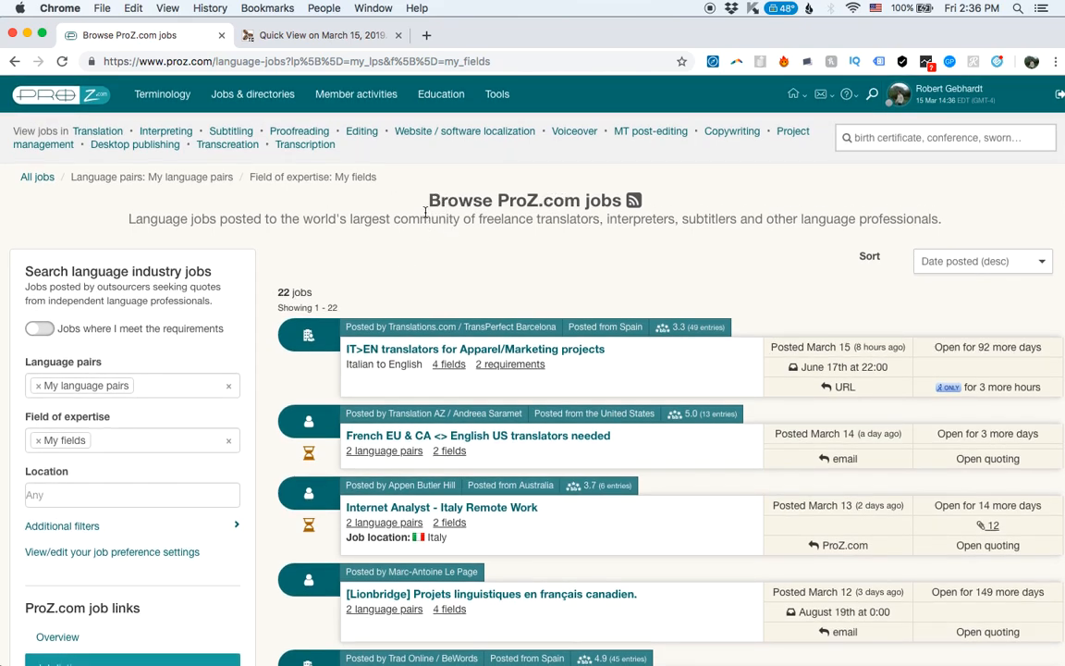
mouse_move(484, 255)
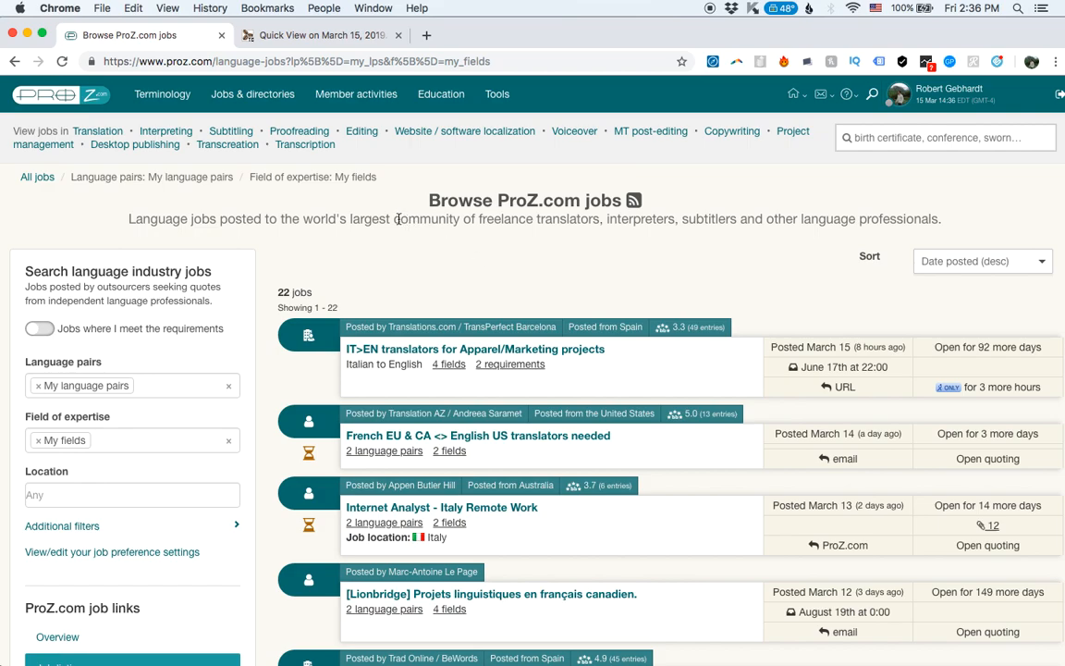
click(318, 36)
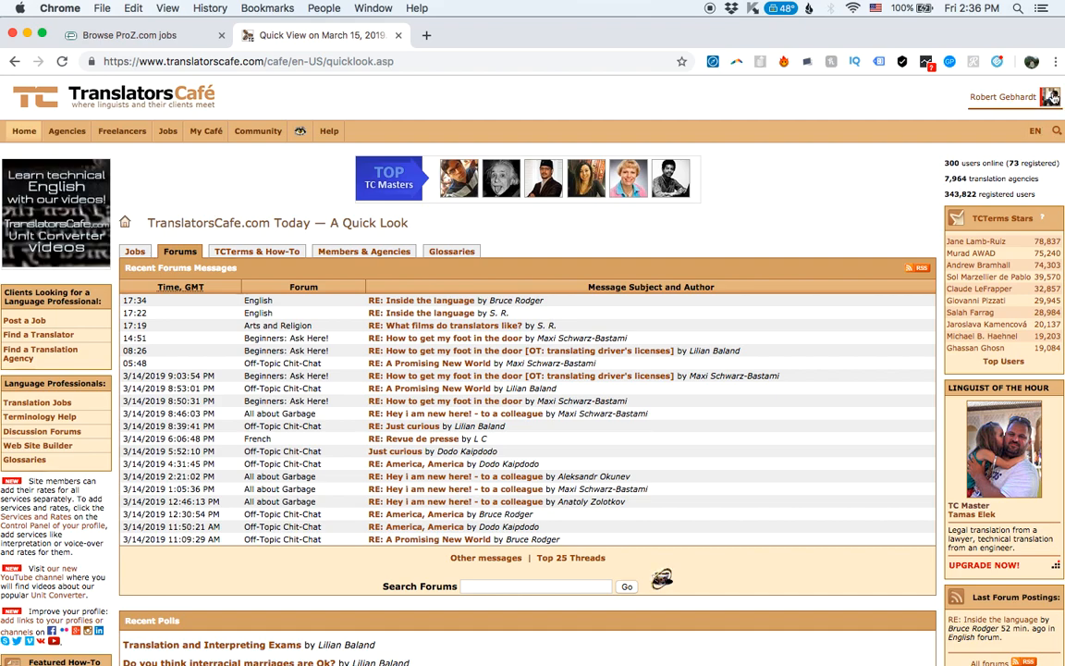
Reach My Profile control panel with its e-mail notification settings from the account options.
click(1000, 96)
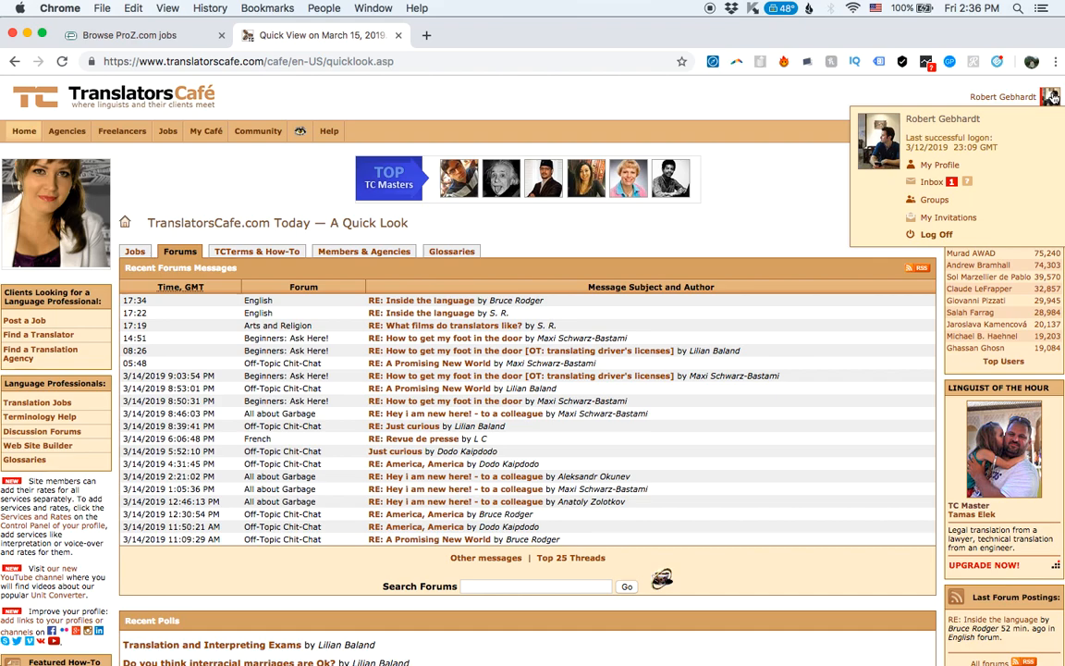
click(939, 165)
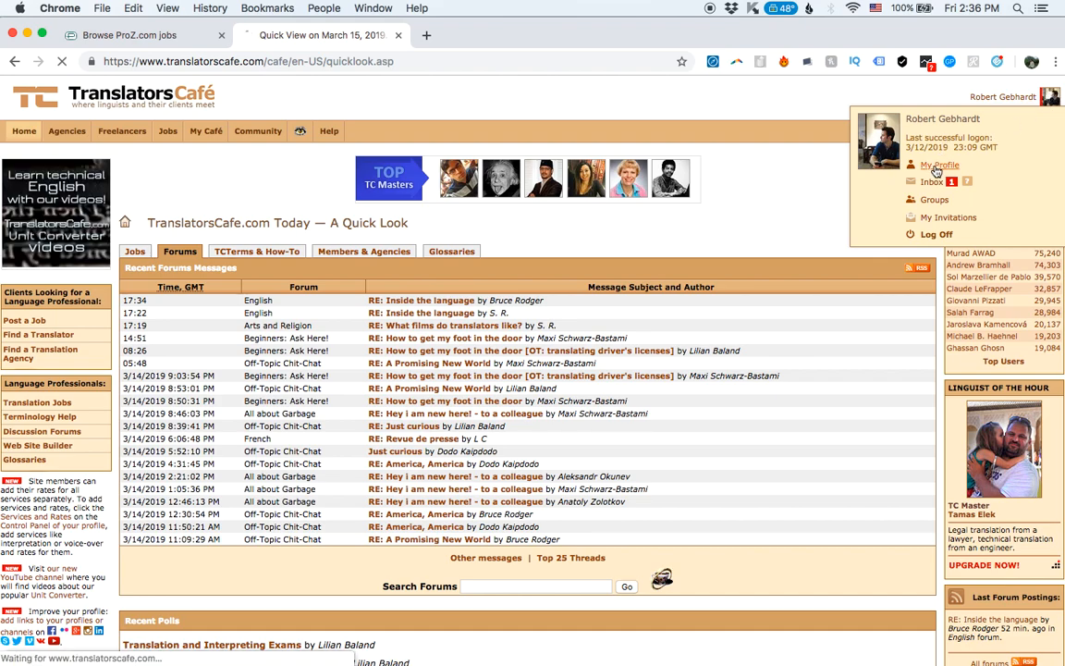
click(939, 165)
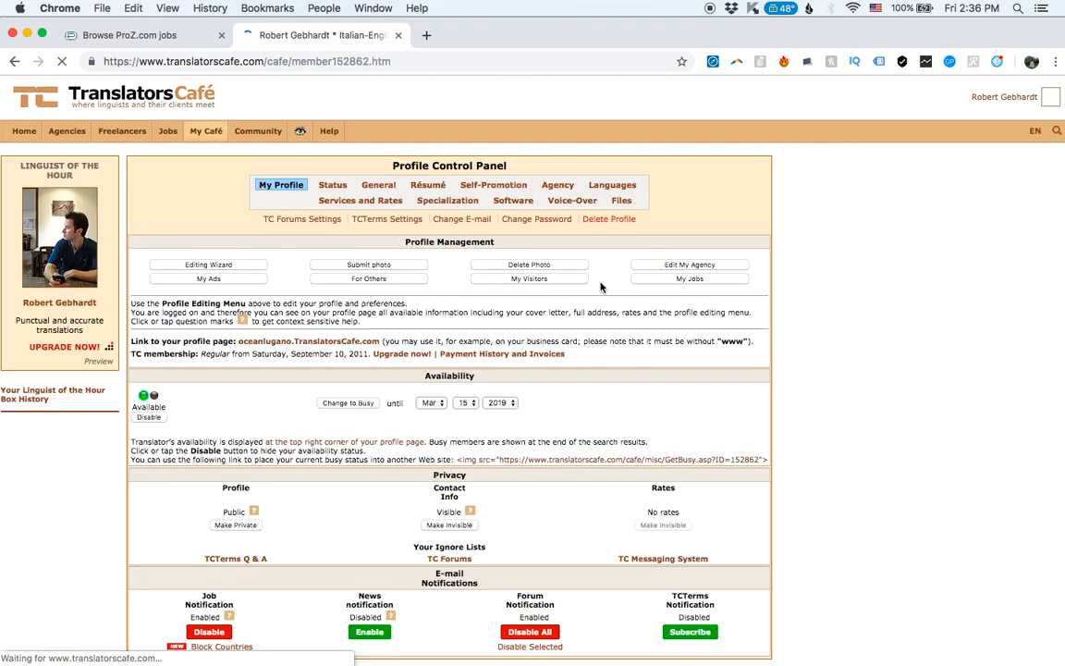
scroll(down, 3)
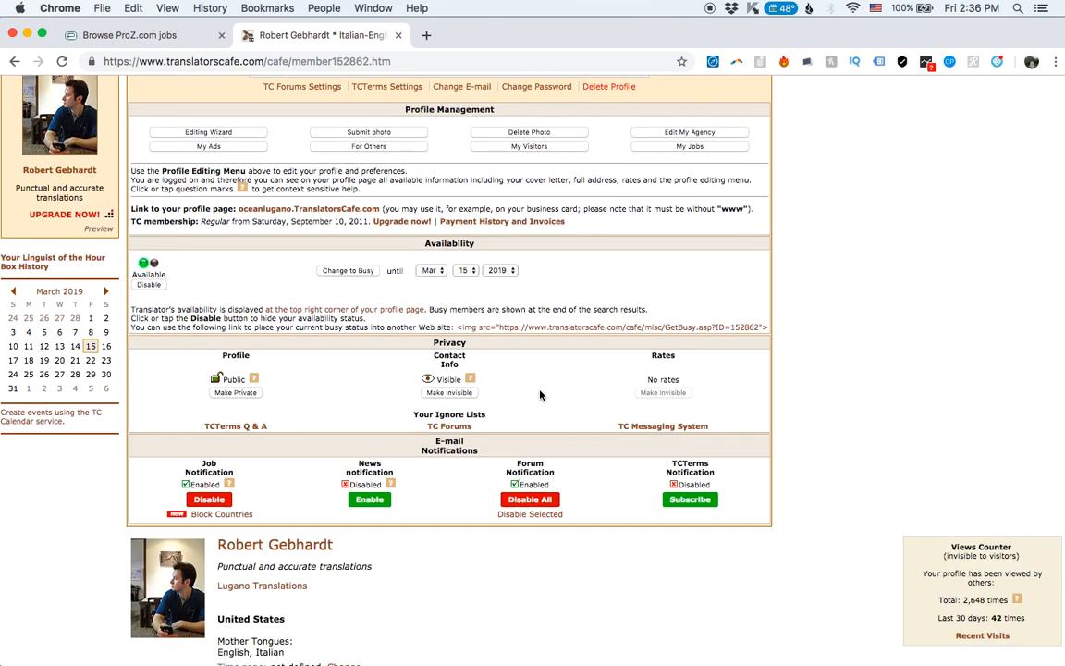
scroll(down, 3)
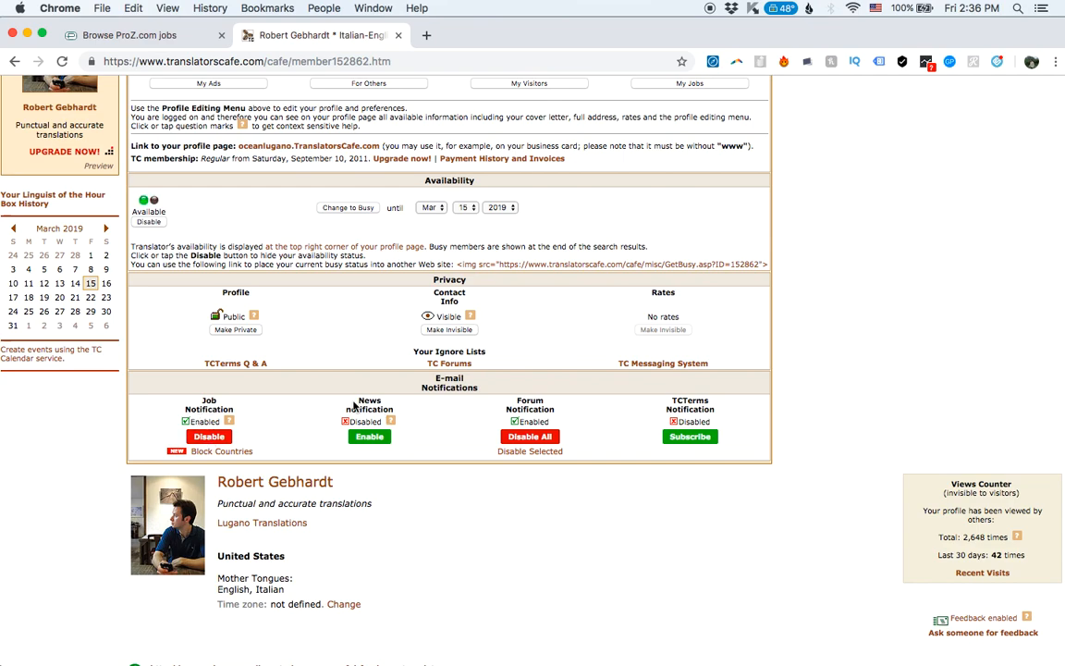
mouse_move(643, 411)
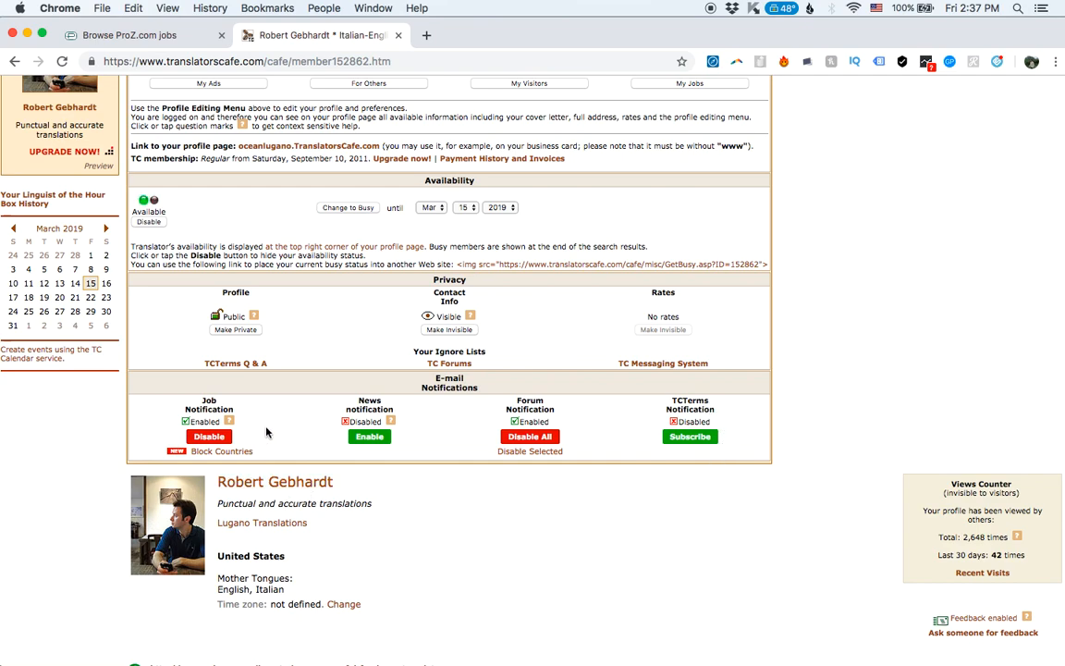
mouse_move(551, 425)
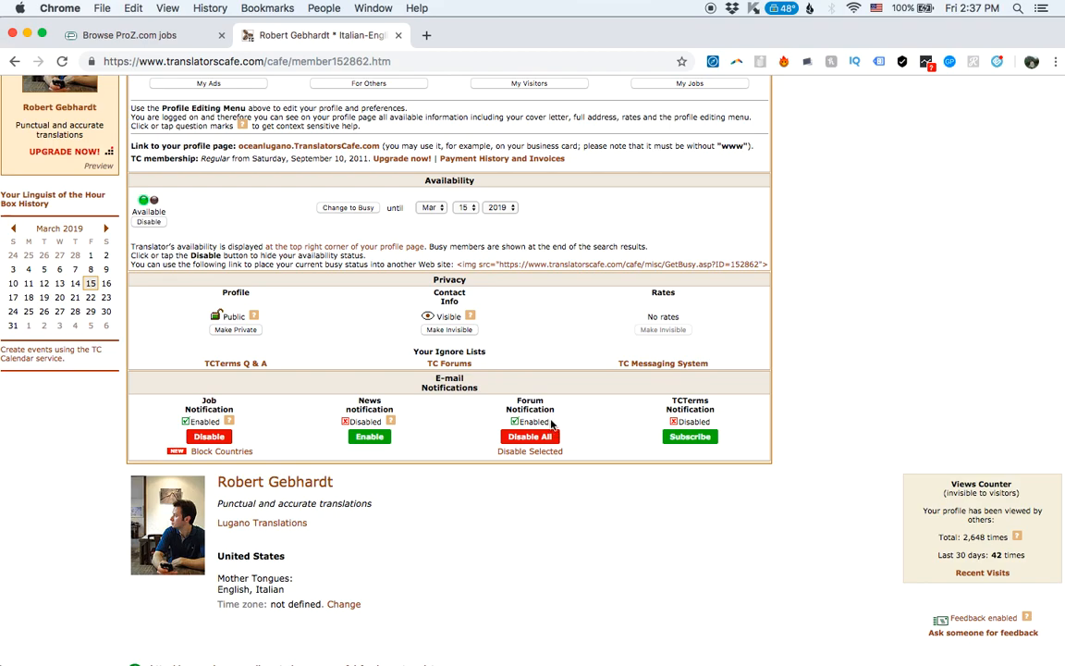
mouse_move(551, 418)
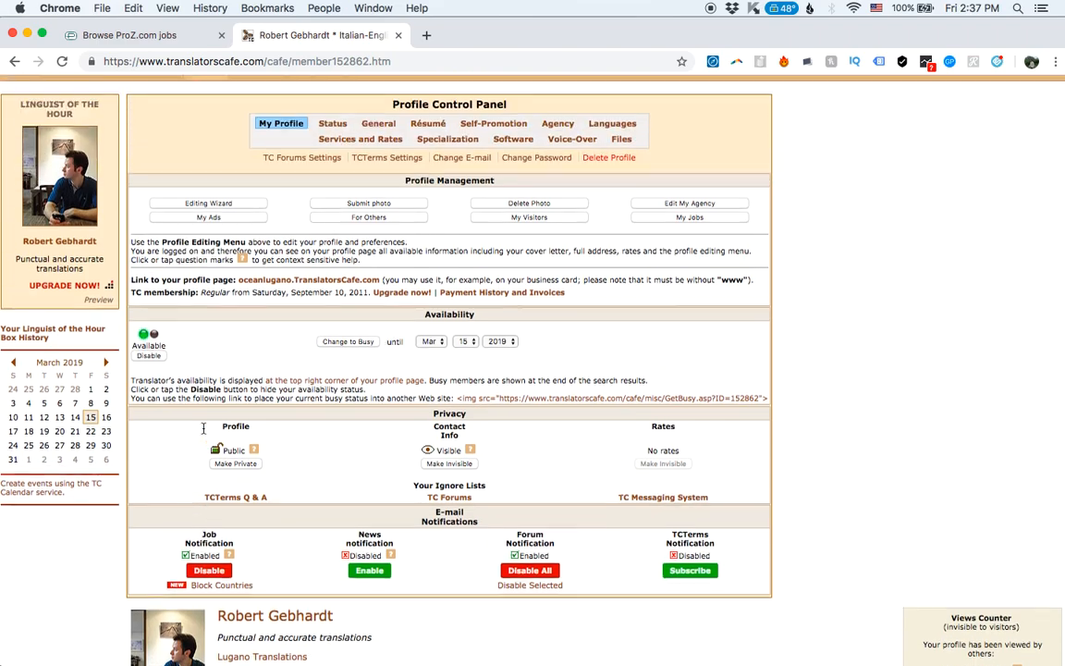
scroll(down, 3)
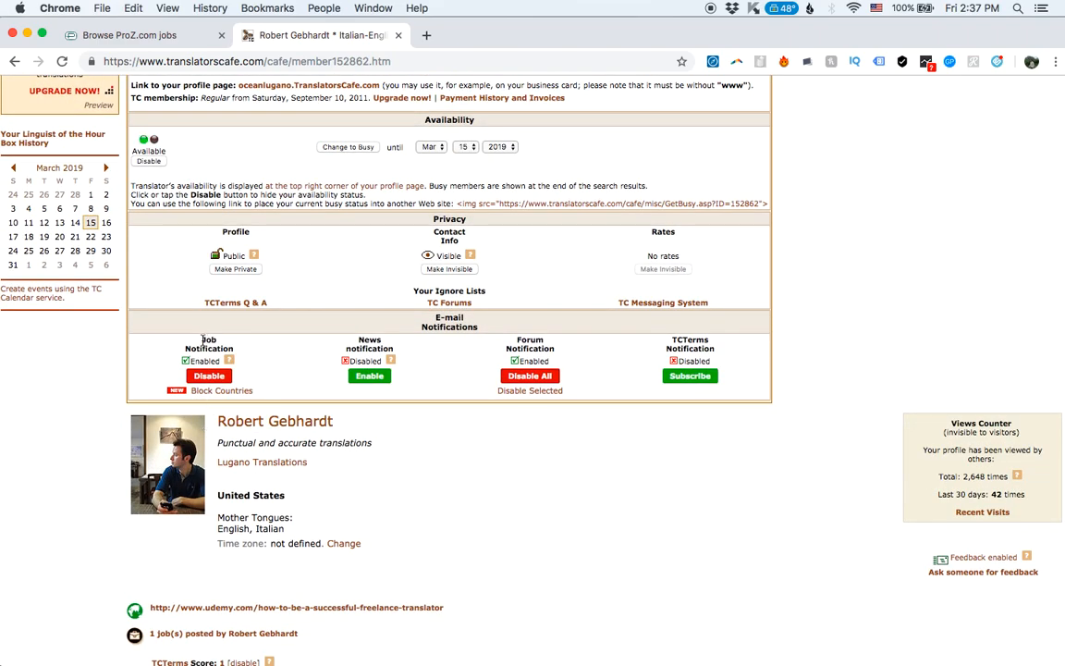
mouse_move(233, 444)
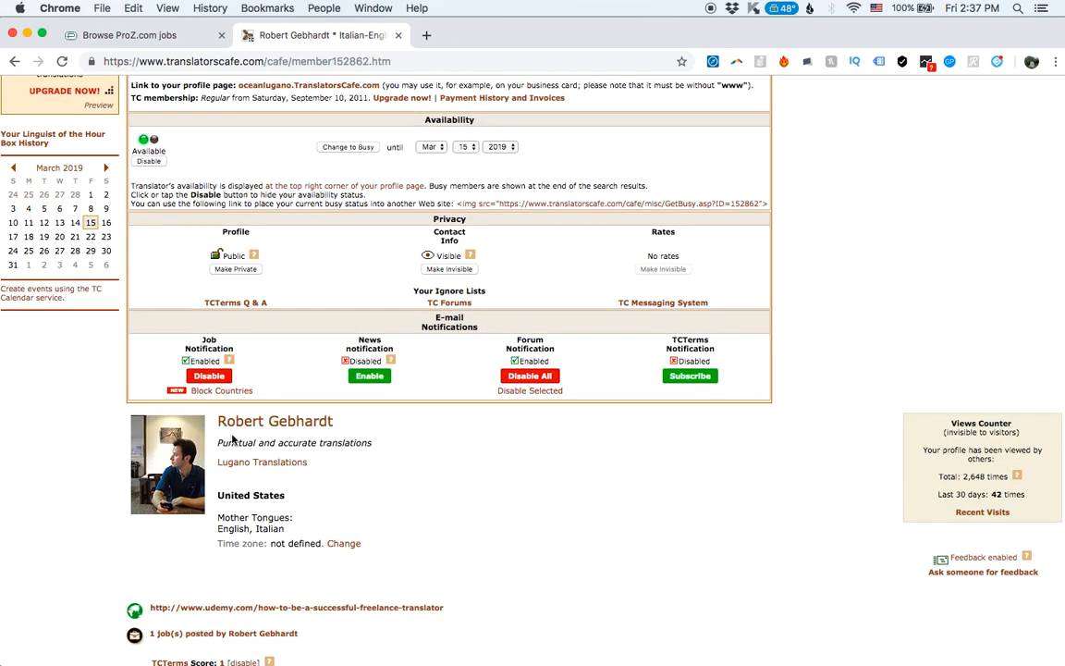
scroll(up, 3)
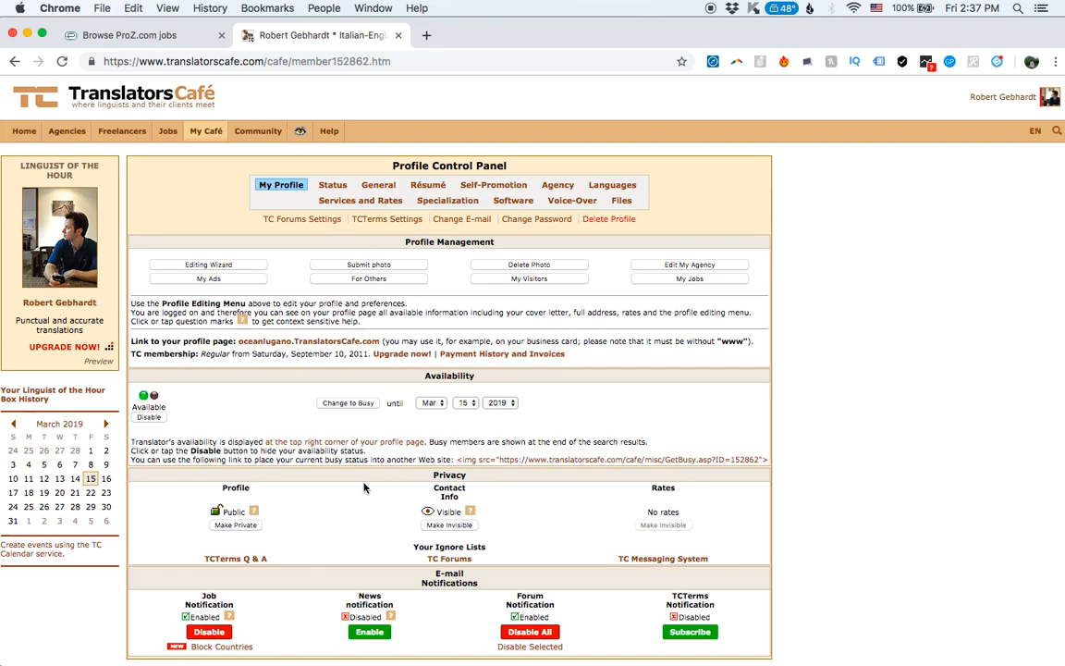
scroll(down, 3)
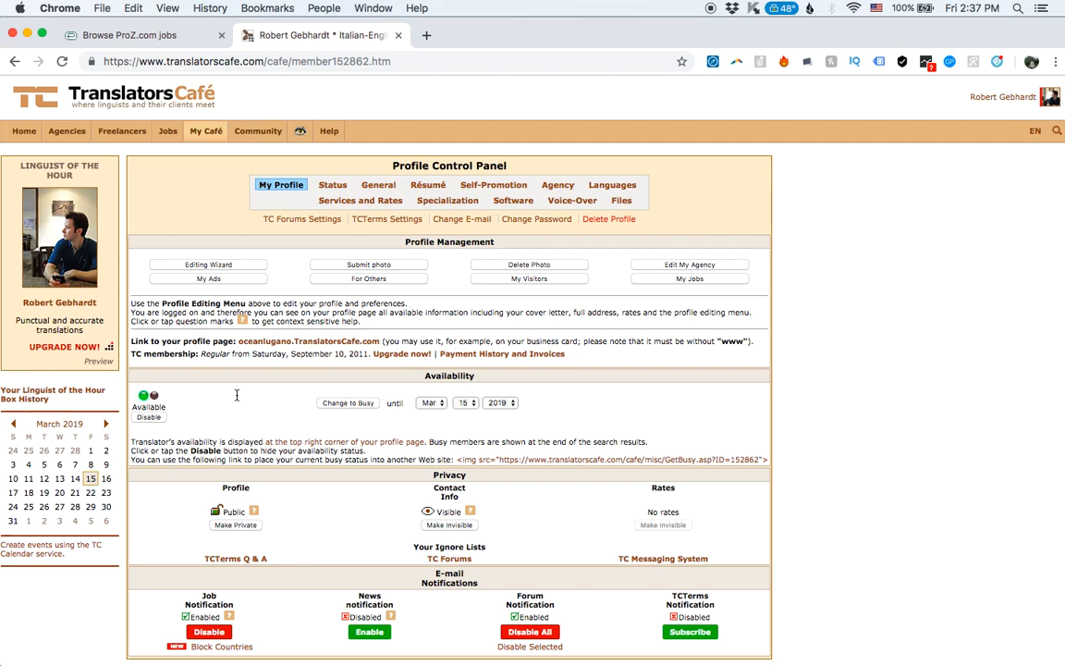
mouse_move(700, 326)
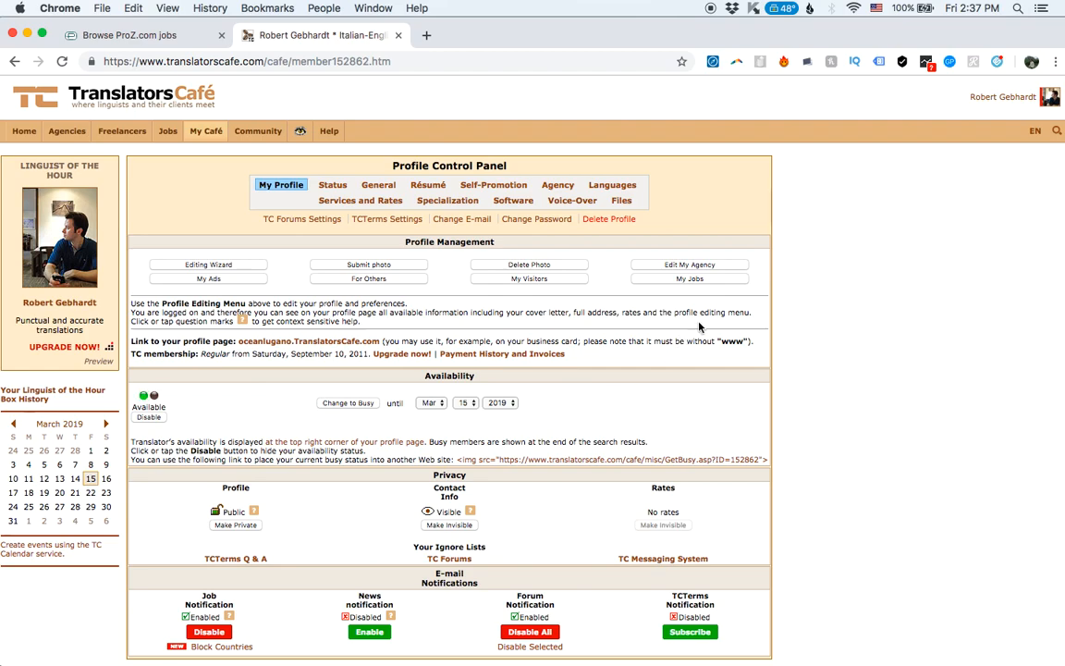